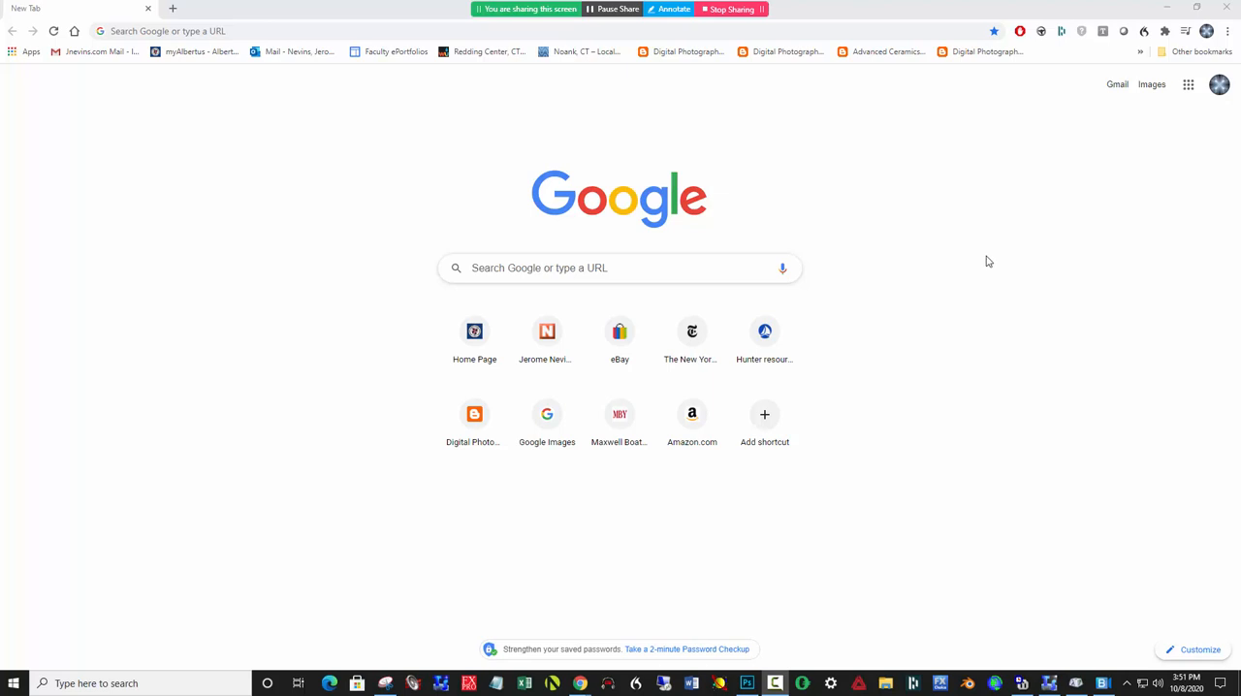
mouse_move(980, 330)
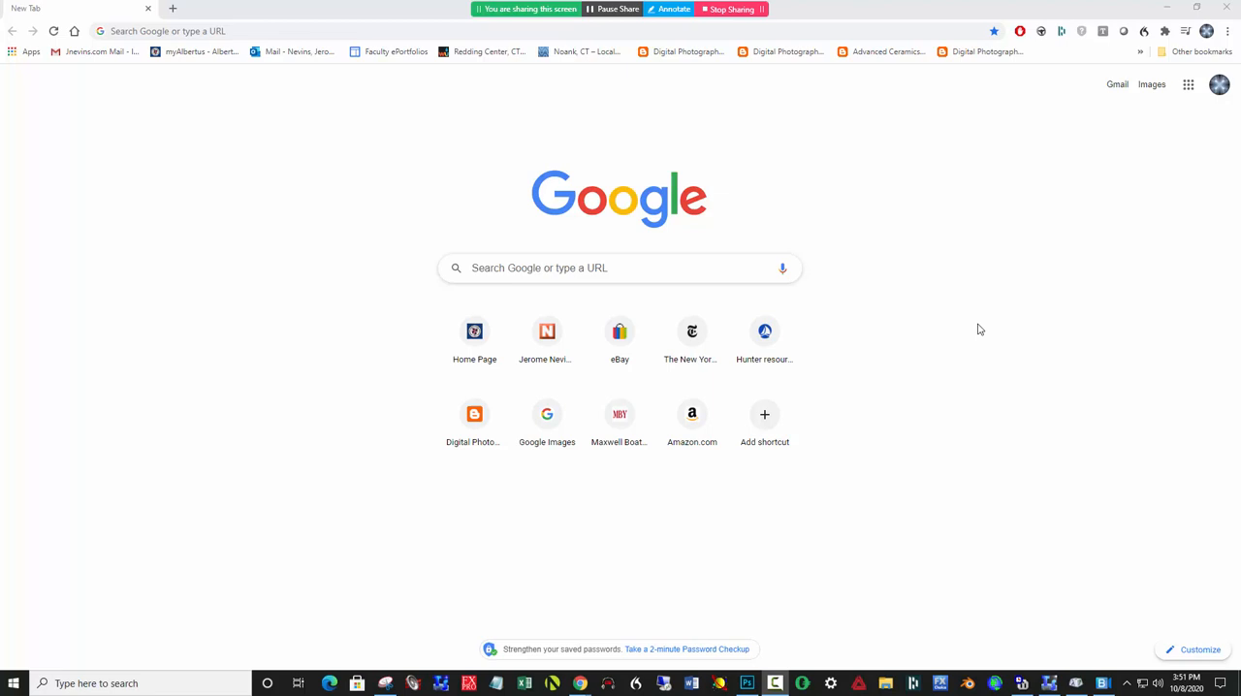
mouse_move(958, 324)
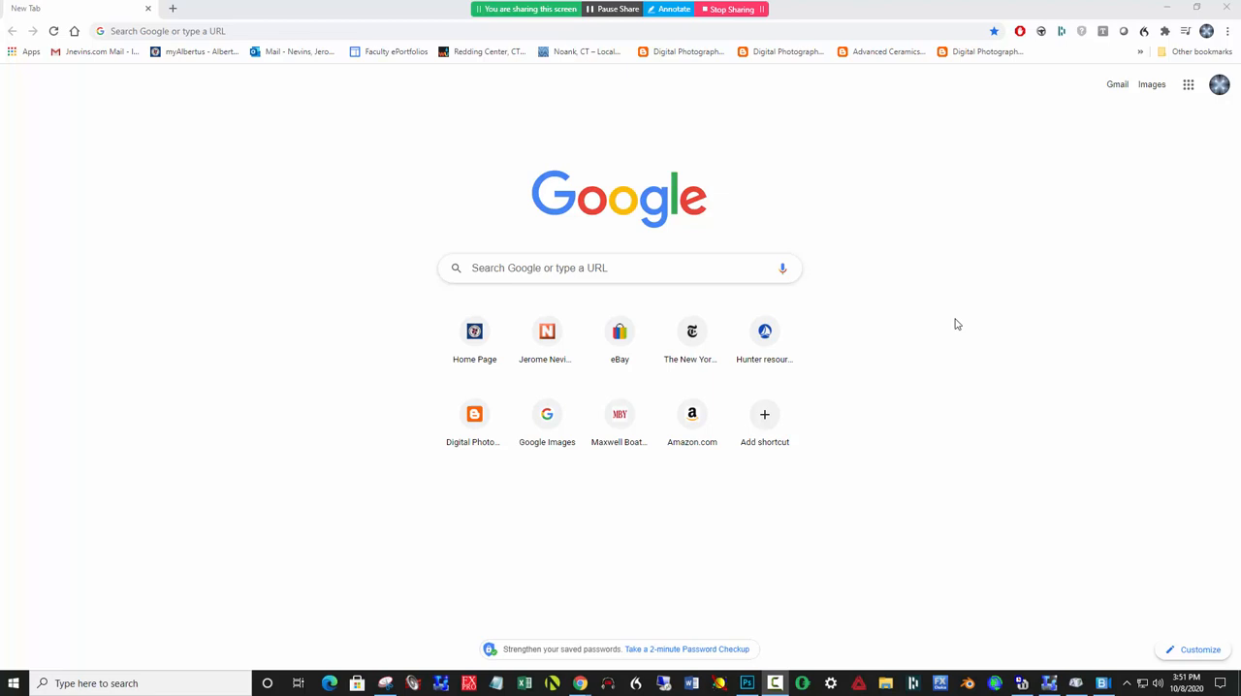
mouse_move(986, 338)
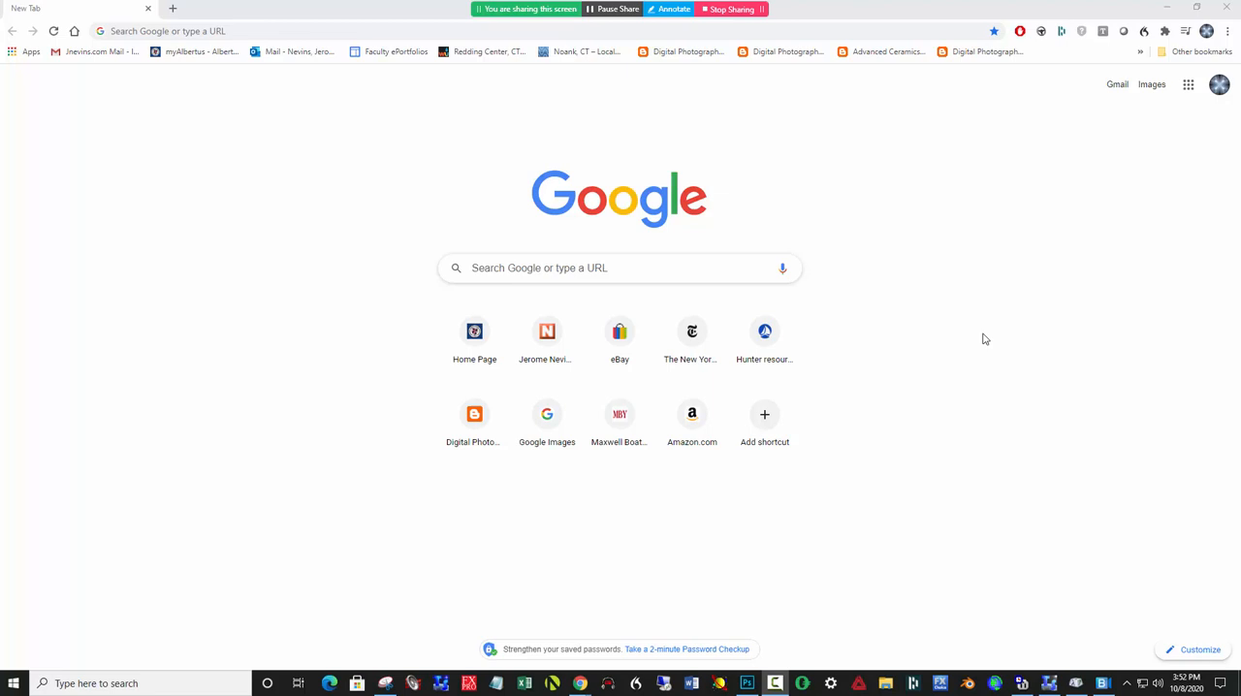
mouse_move(1019, 178)
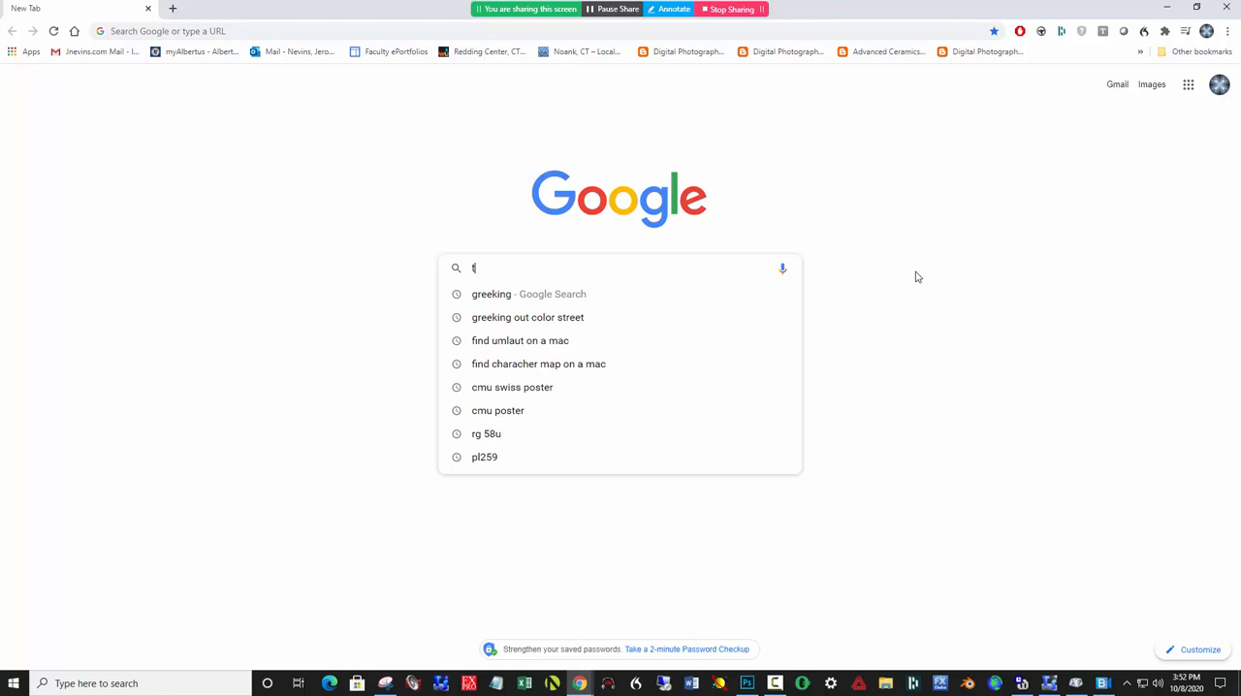
Step: Search Google Images for 'tree frog' and filter the results to Large size
text(tree frog)
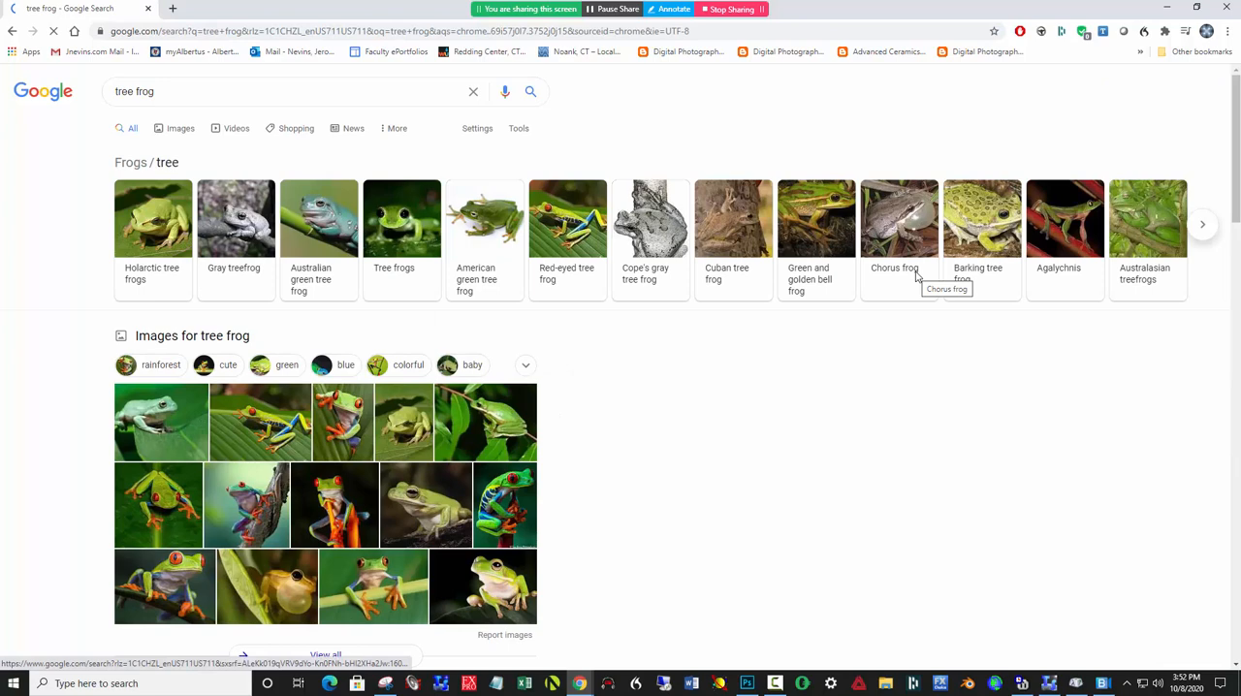
click(180, 128)
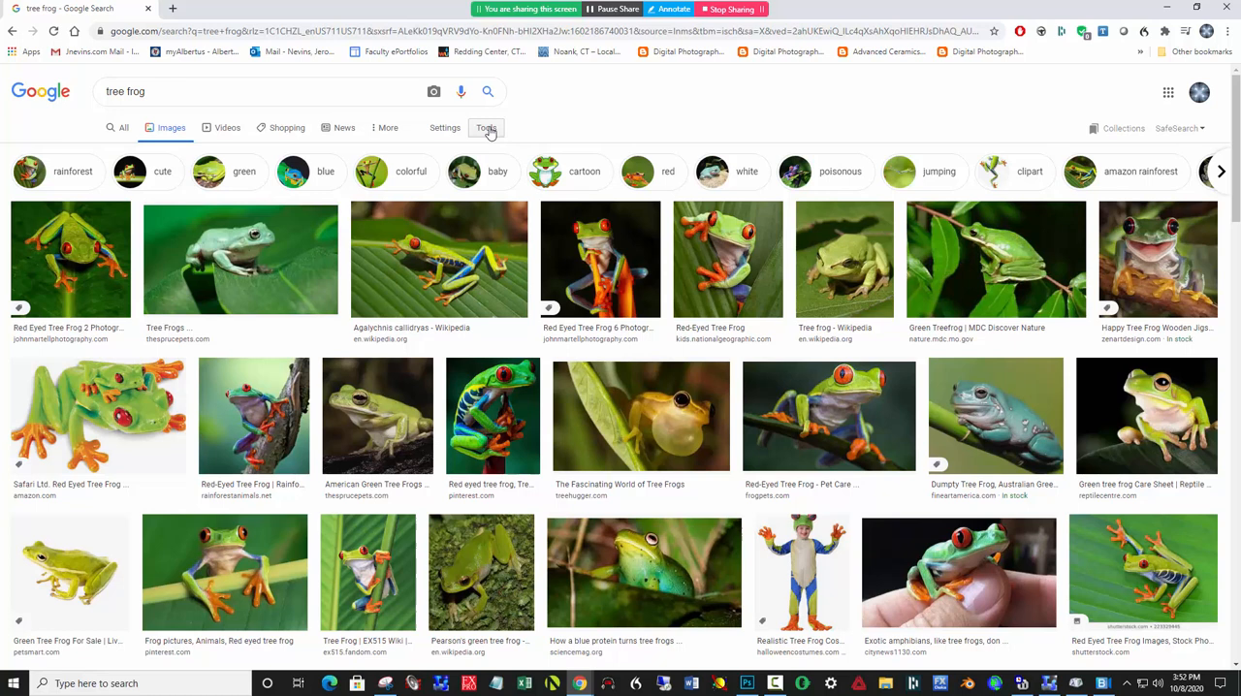
click(485, 128)
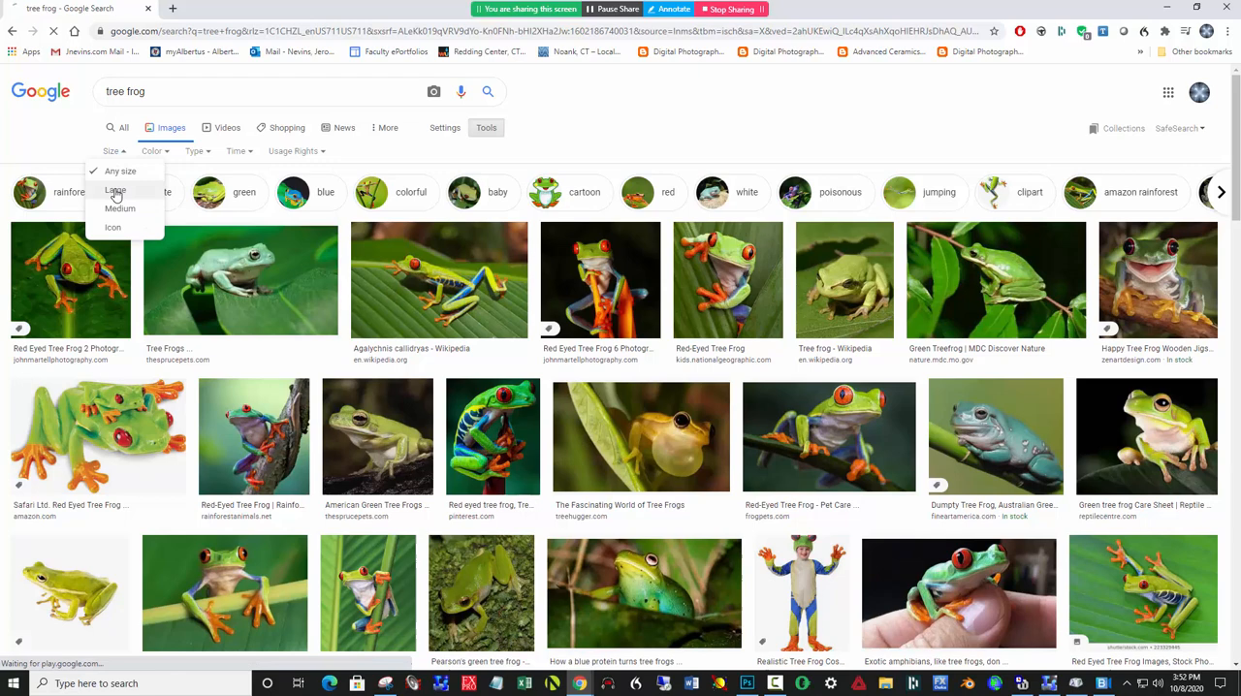
click(117, 192)
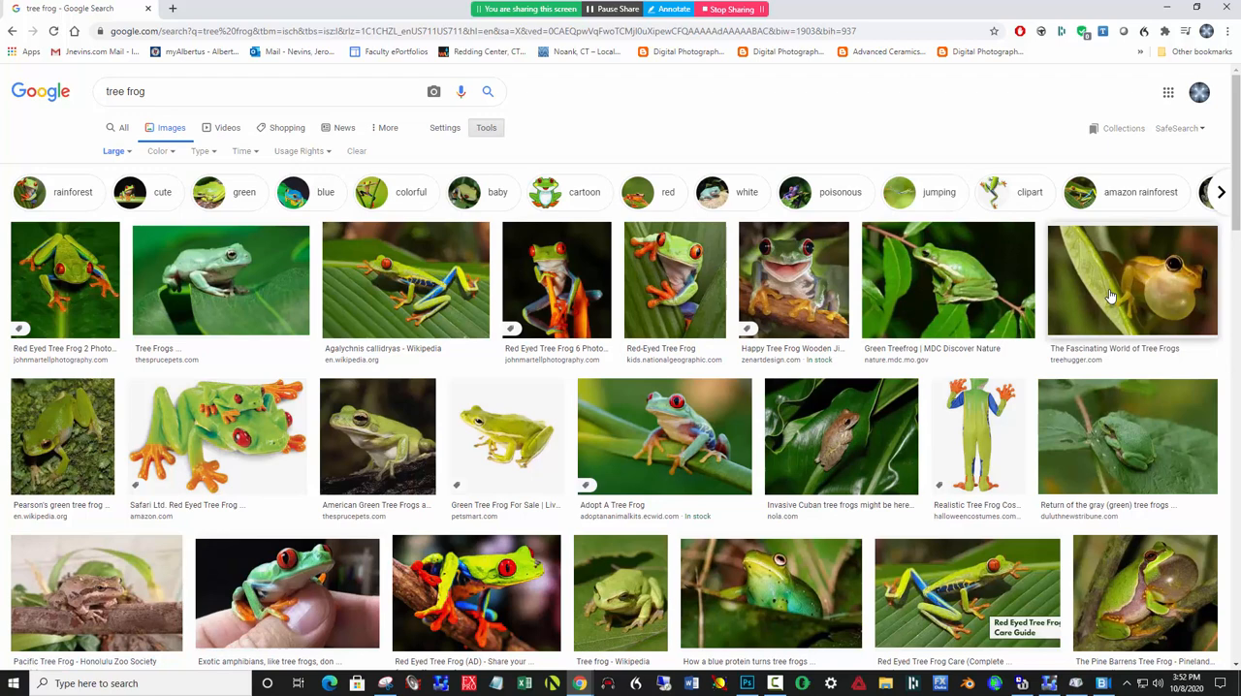
scroll(down, 3)
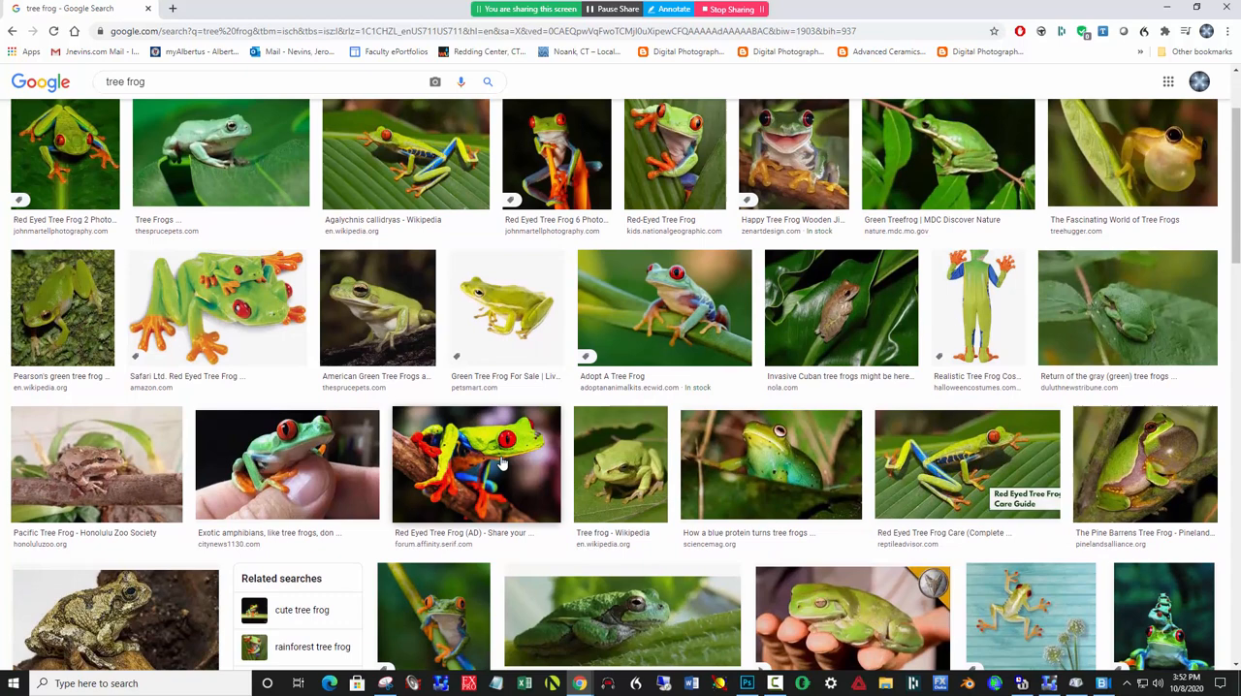
Step: Preview the green frog on a branch photo and copy the 1500×998 image
click(475, 465)
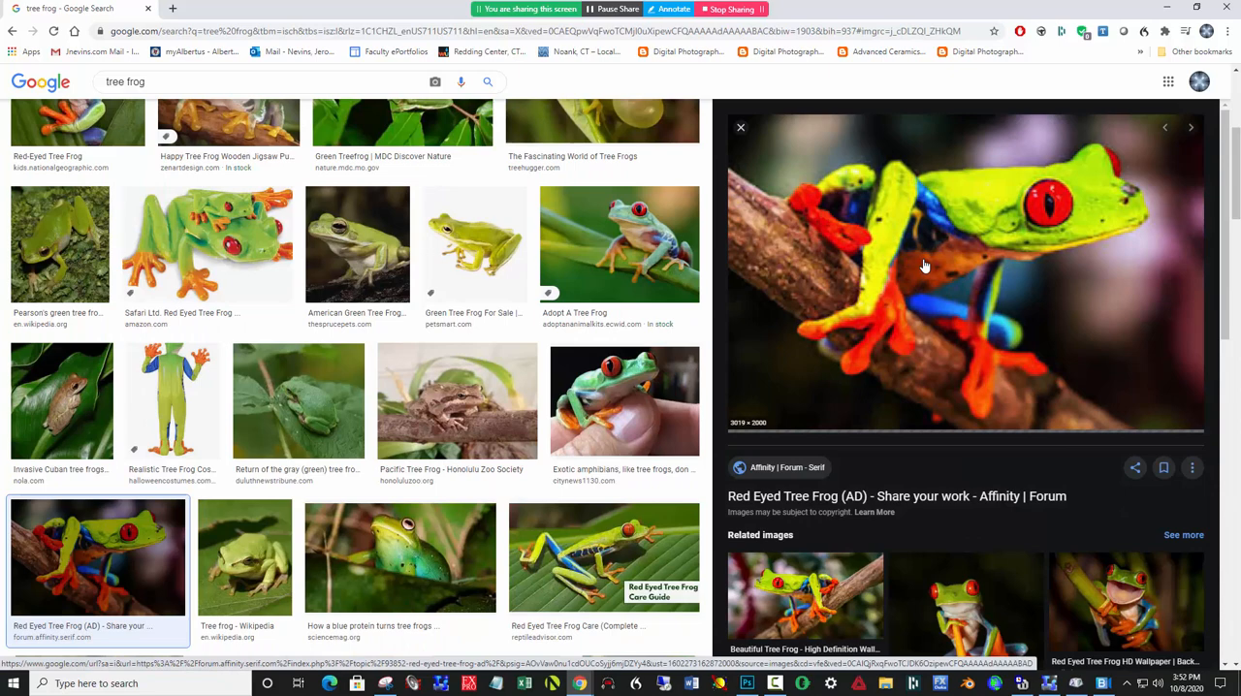
click(620, 240)
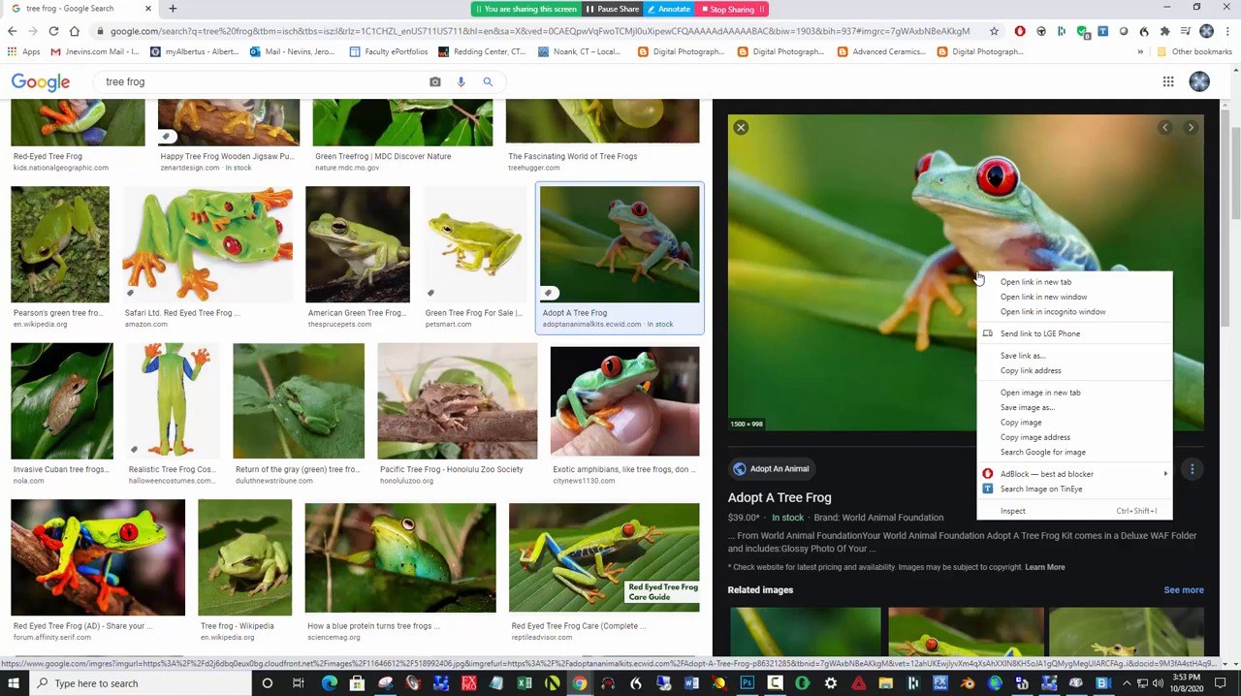
click(908, 508)
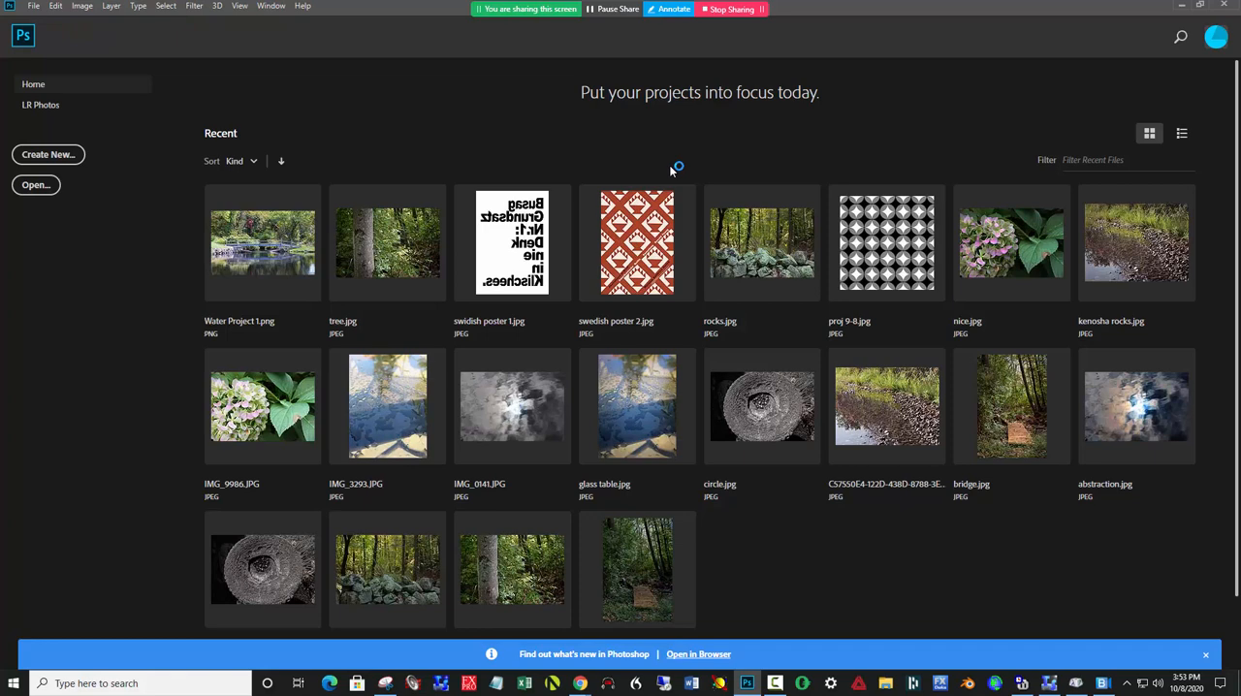
Step: Create a new 1500×998 px document from the Clipboard preset
click(47, 155)
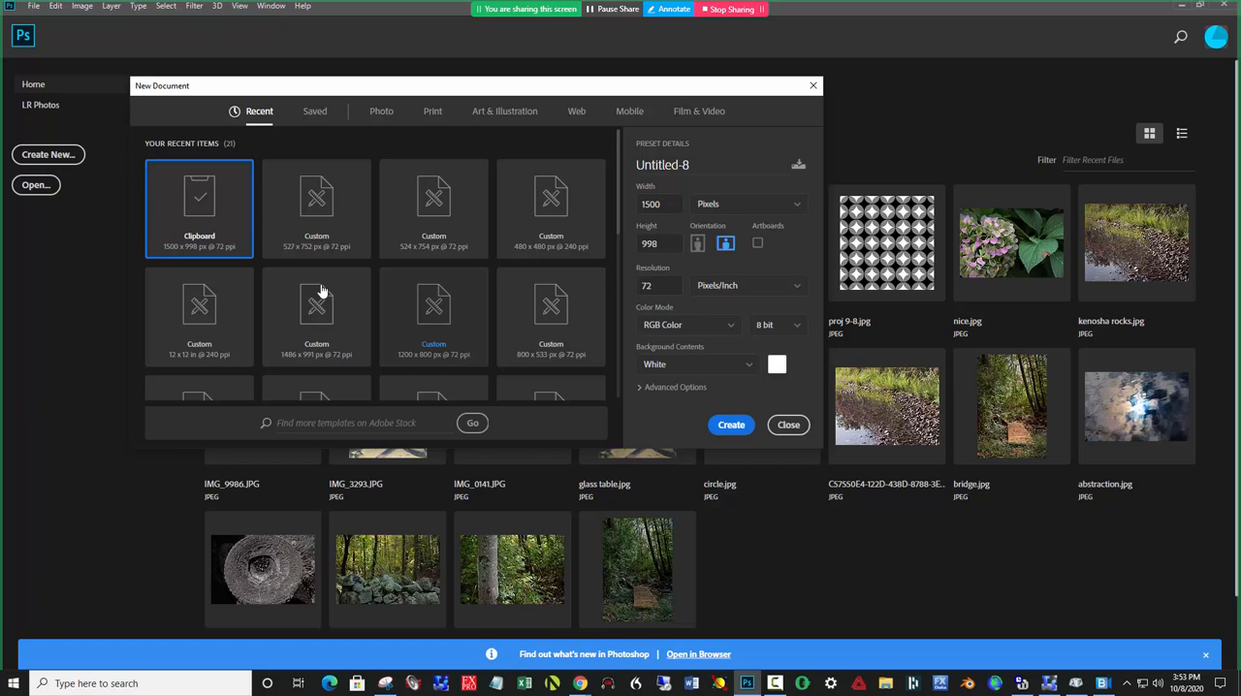
mouse_move(200, 208)
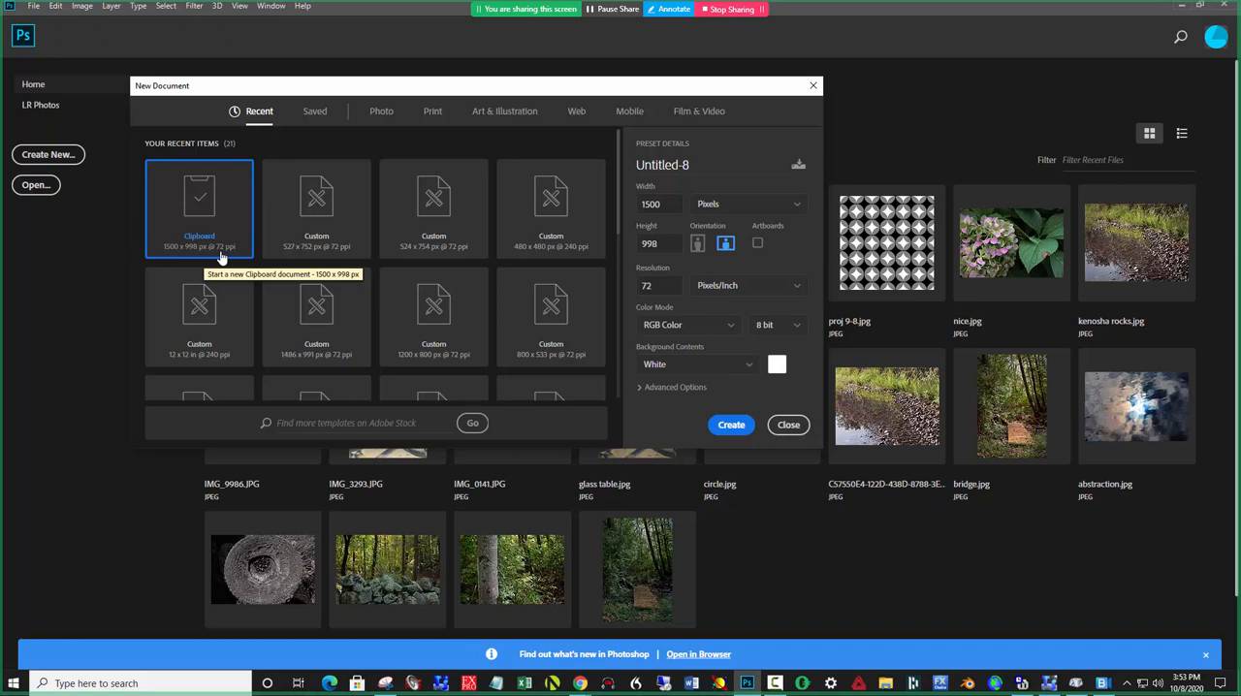
click(729, 425)
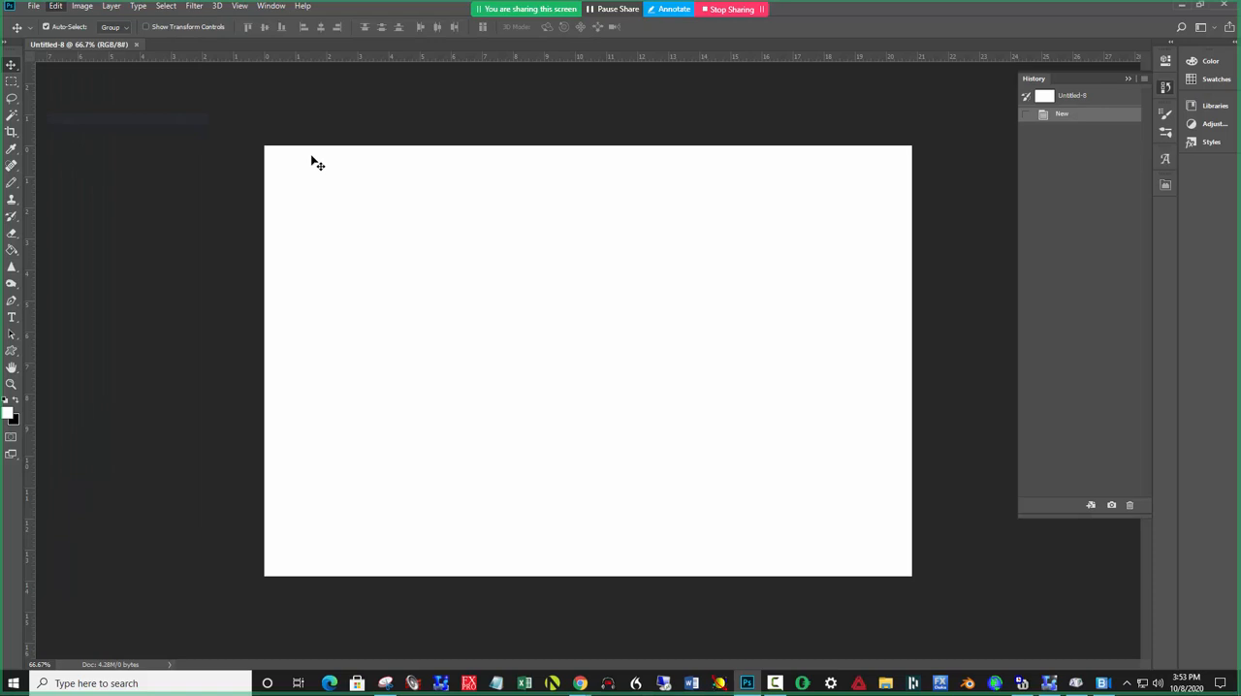
Step: Paste the frog photo and crop it to a 1:1 square centred on the frog
key(ctrl+v)
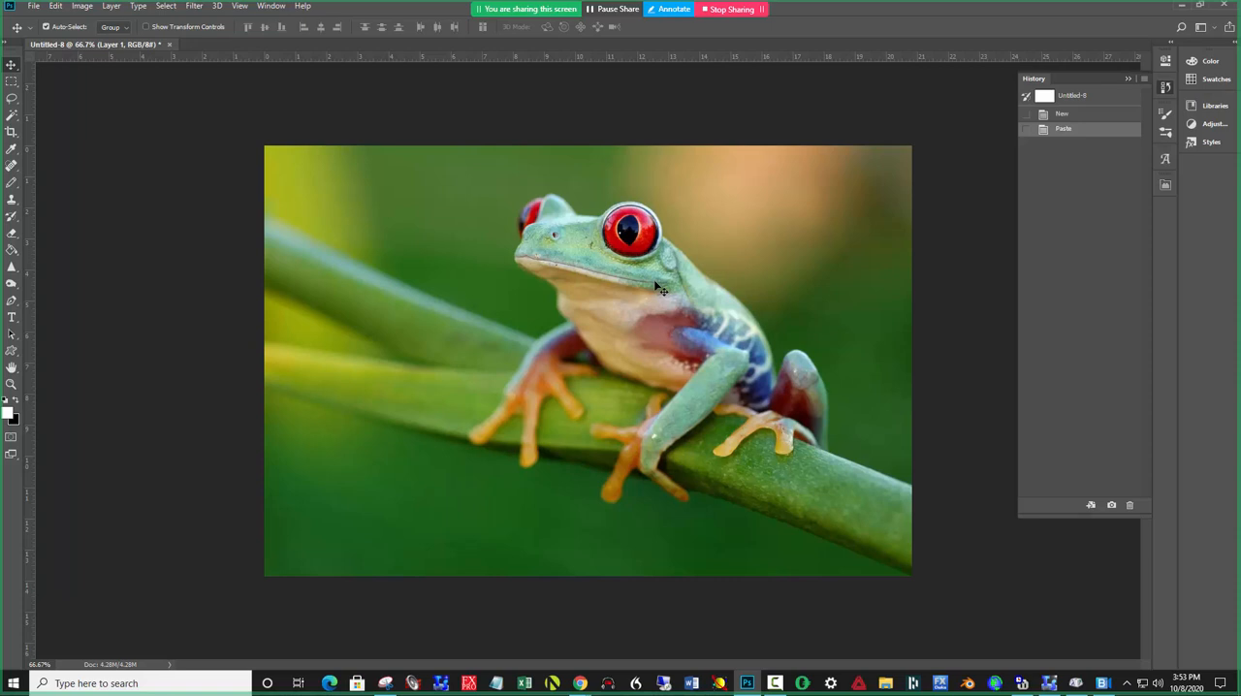
mouse_move(550, 435)
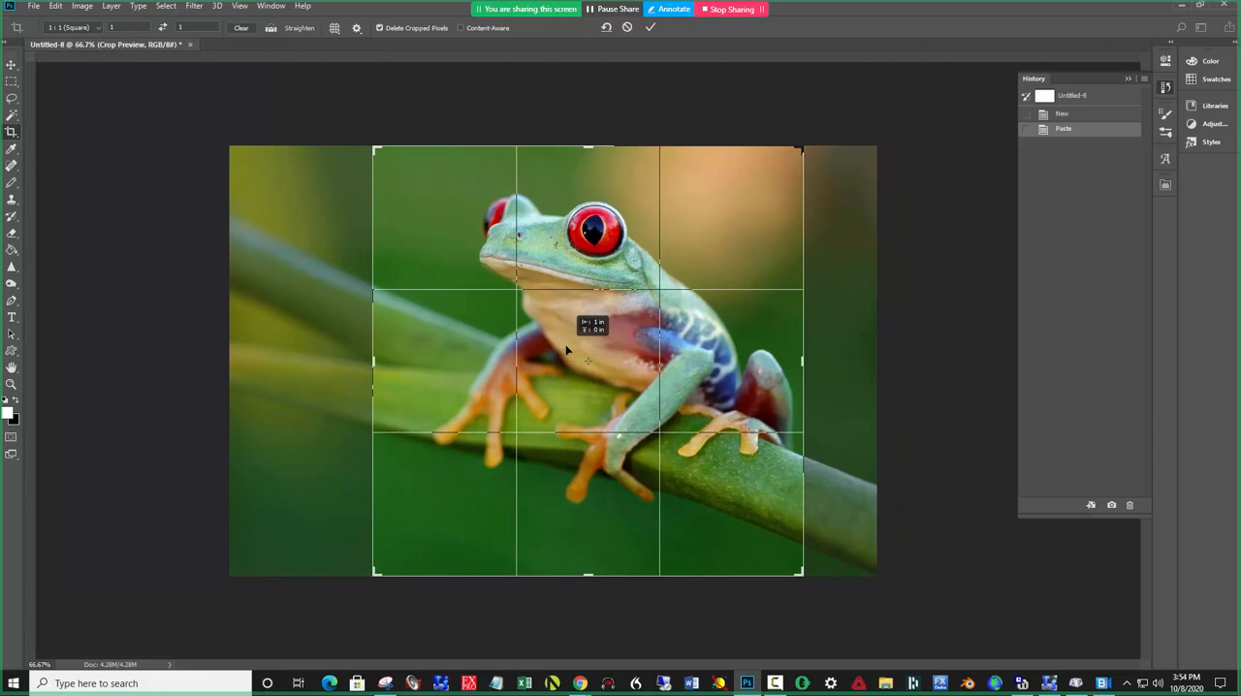
click(651, 27)
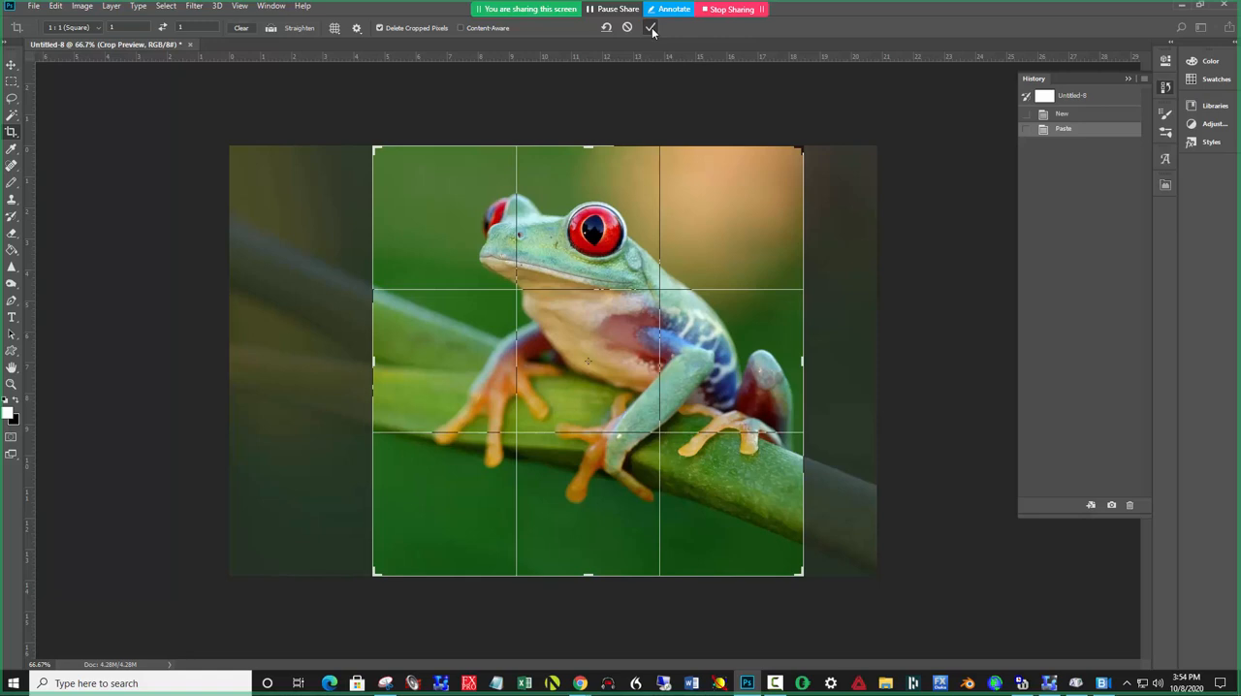
click(652, 27)
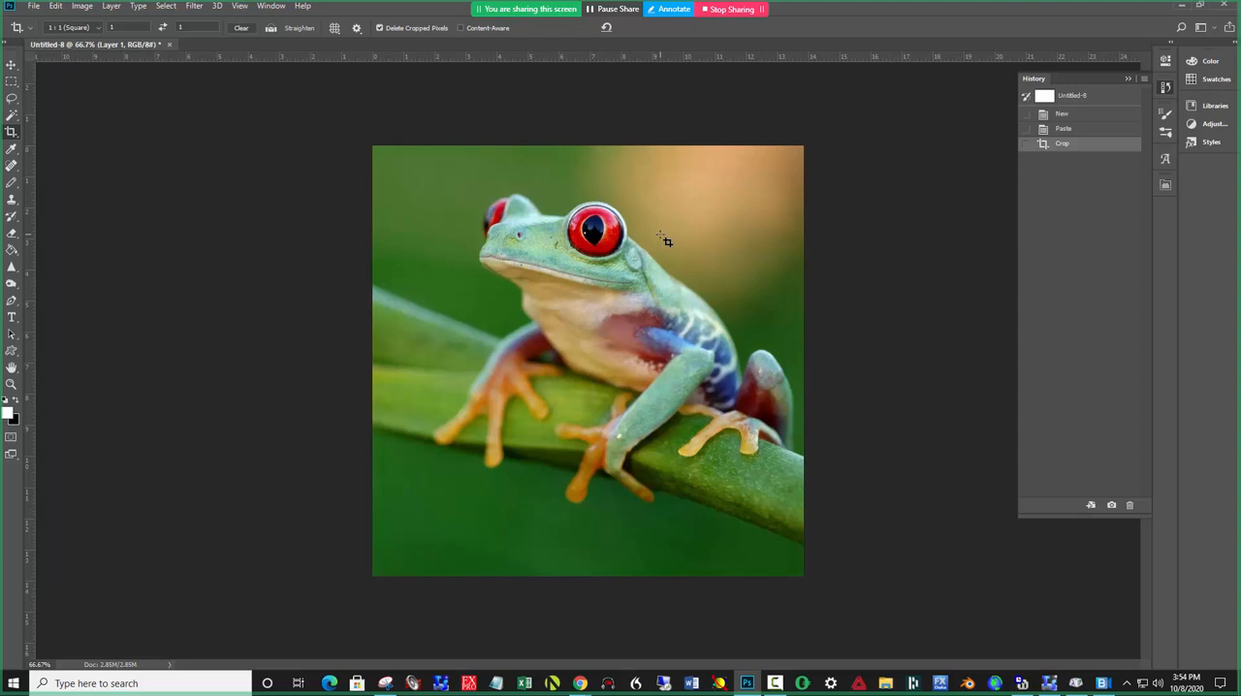
mouse_move(706, 355)
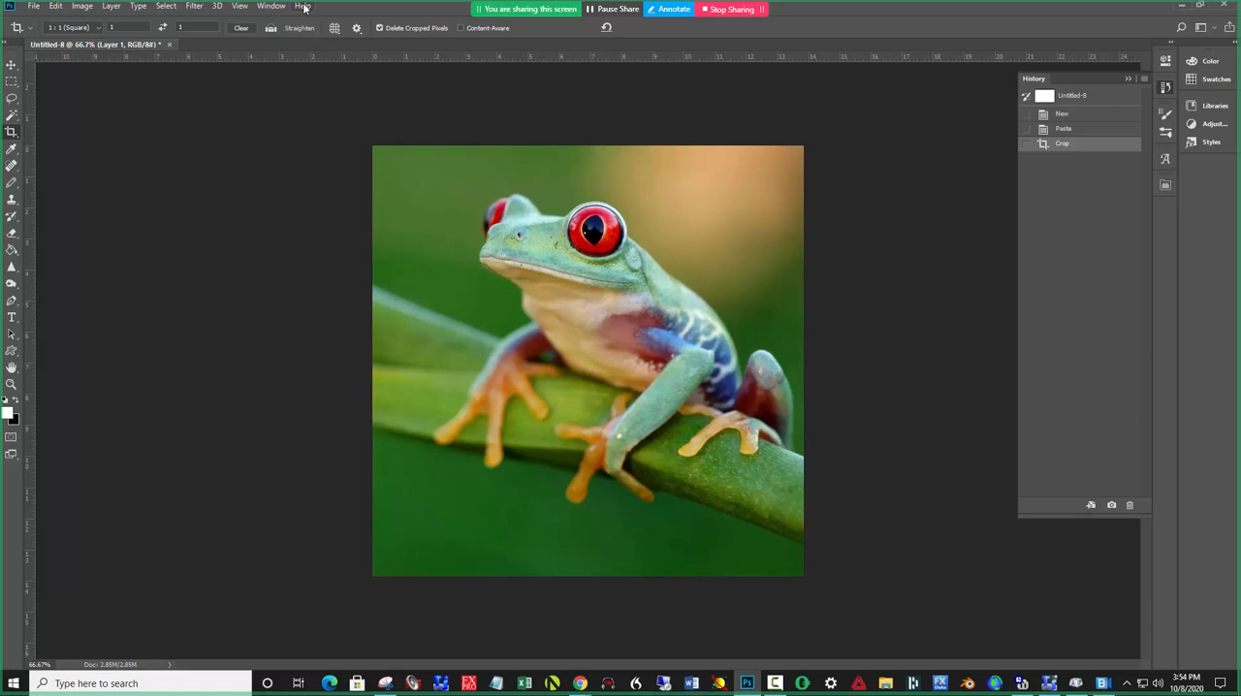
Step: Show the Actions panel from the Window menu
click(272, 6)
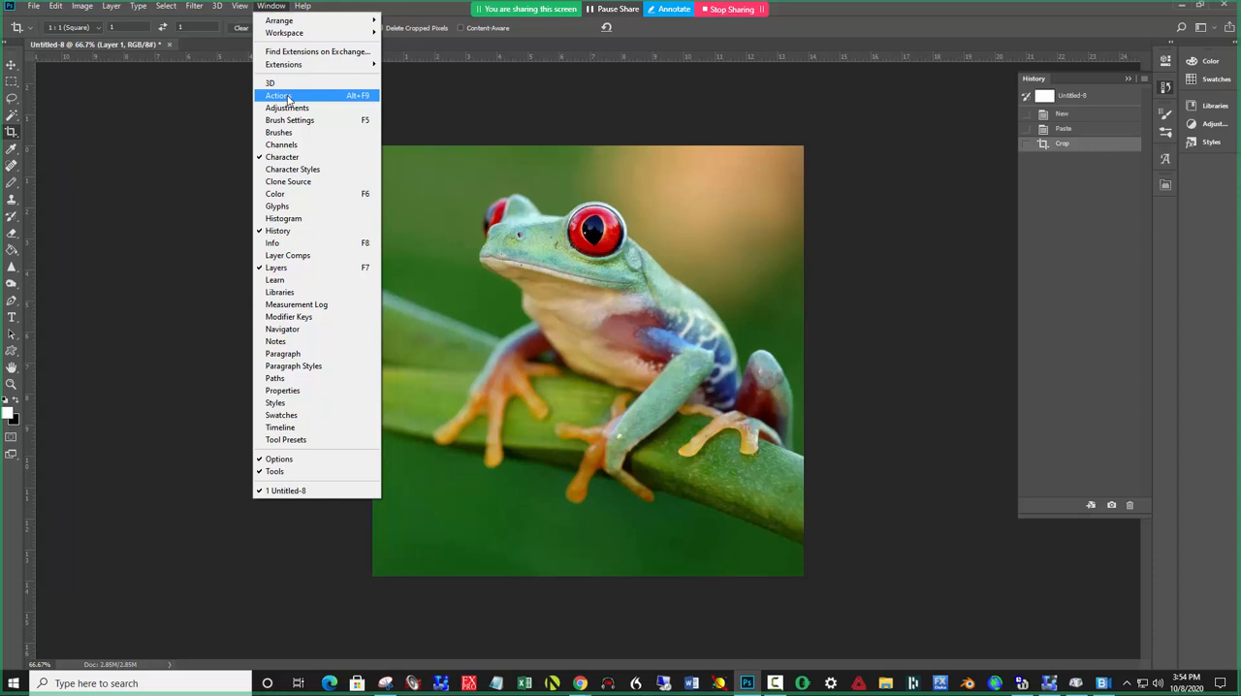
click(277, 95)
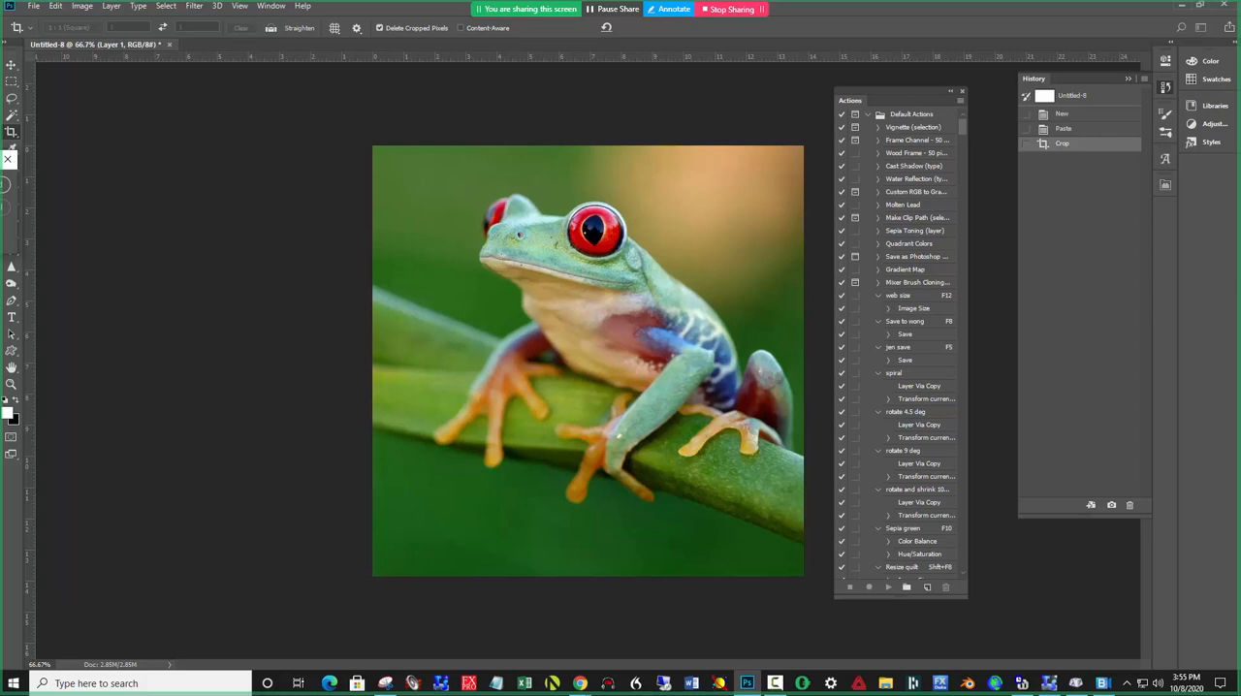
Step: Name the new action pm1 and start recording it
text(pm1)
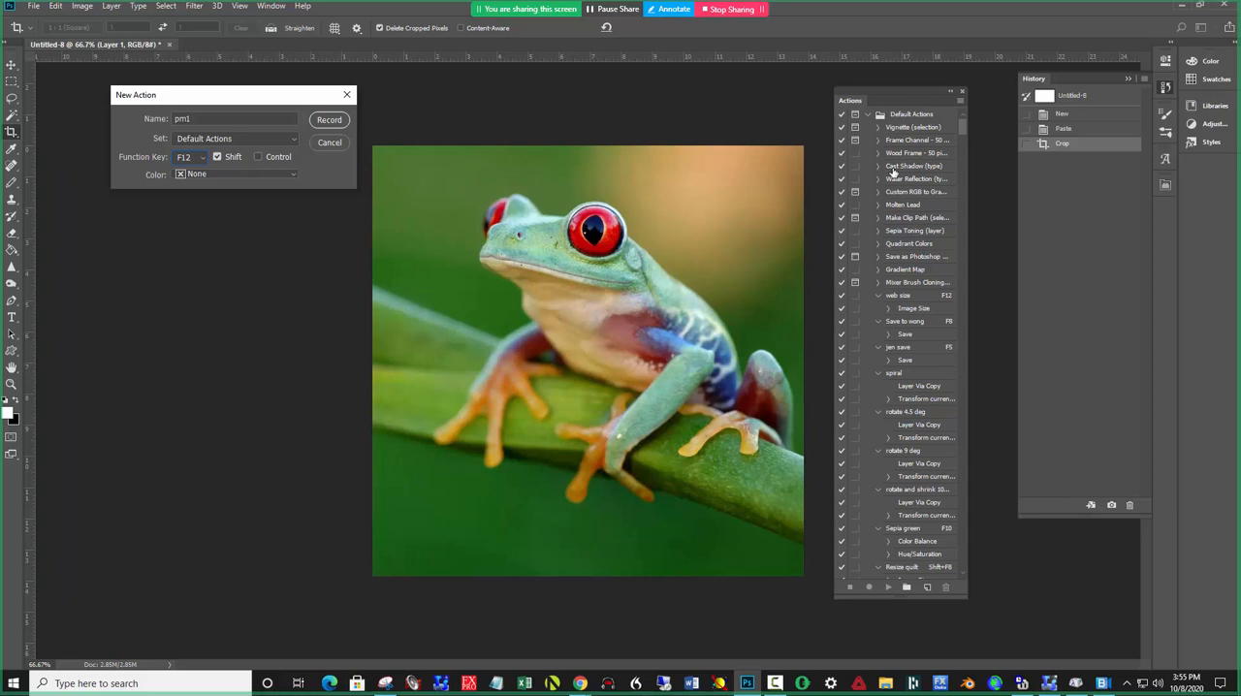
click(217, 155)
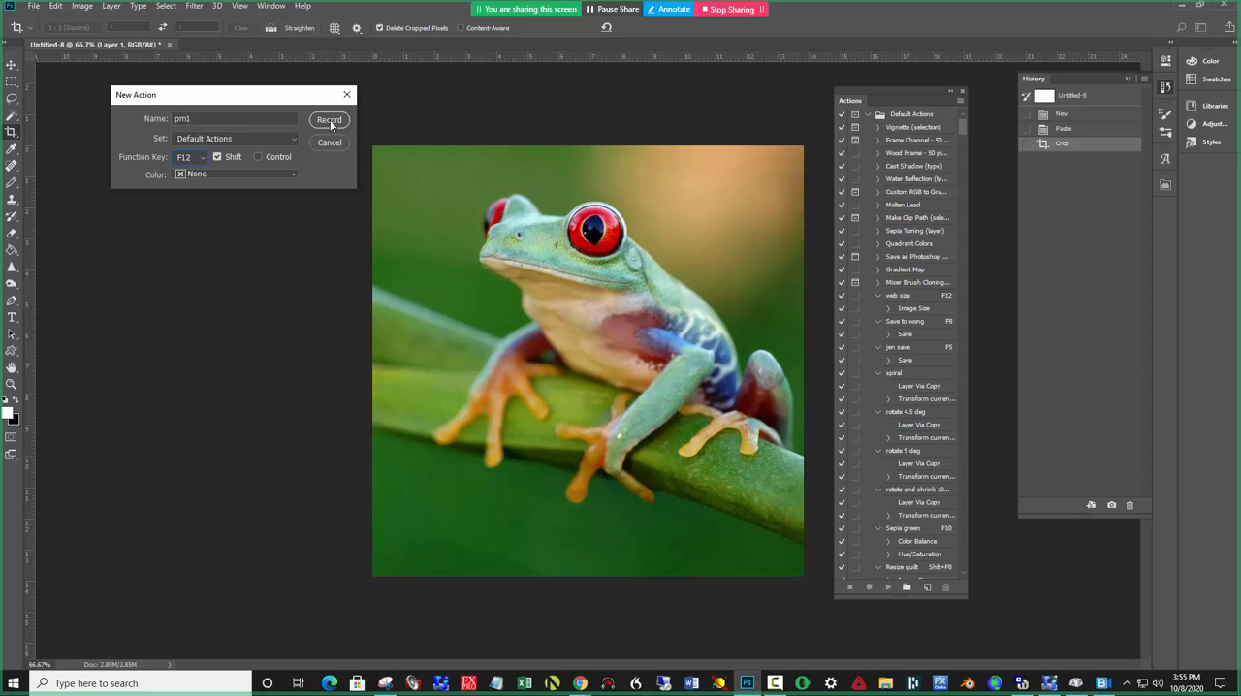
click(330, 120)
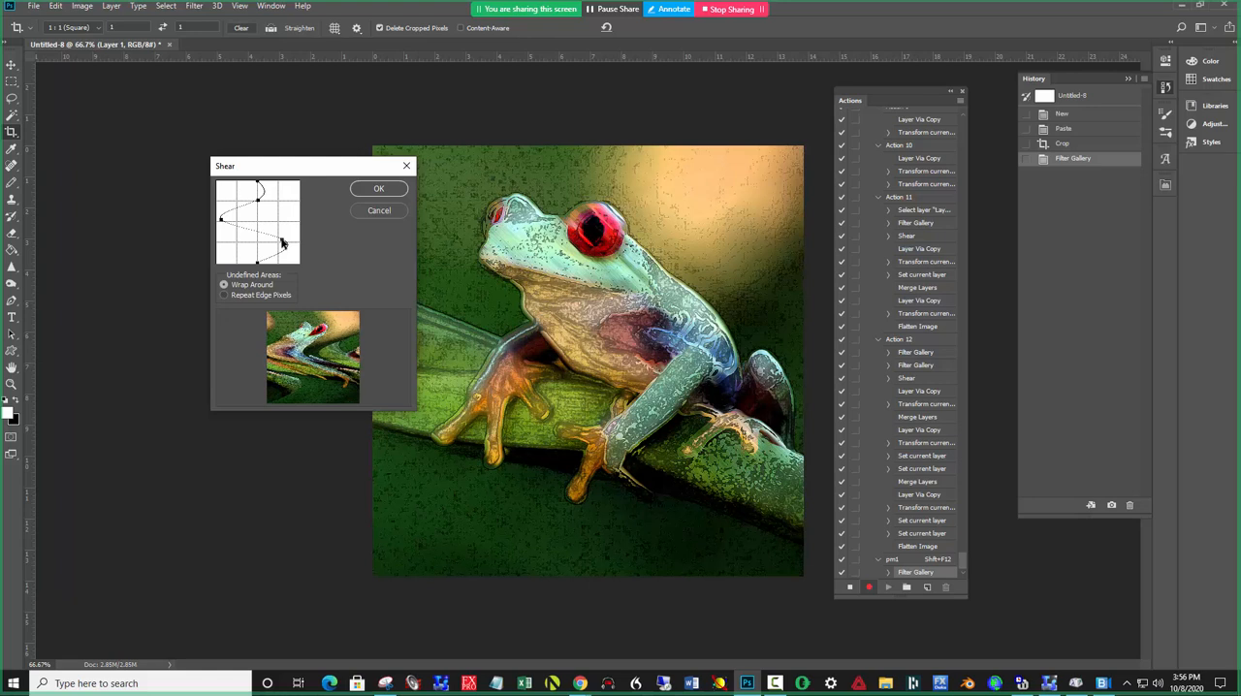
Step: Apply a Shear distortion with the curve bent into a wave
drag(283, 243, 276, 256)
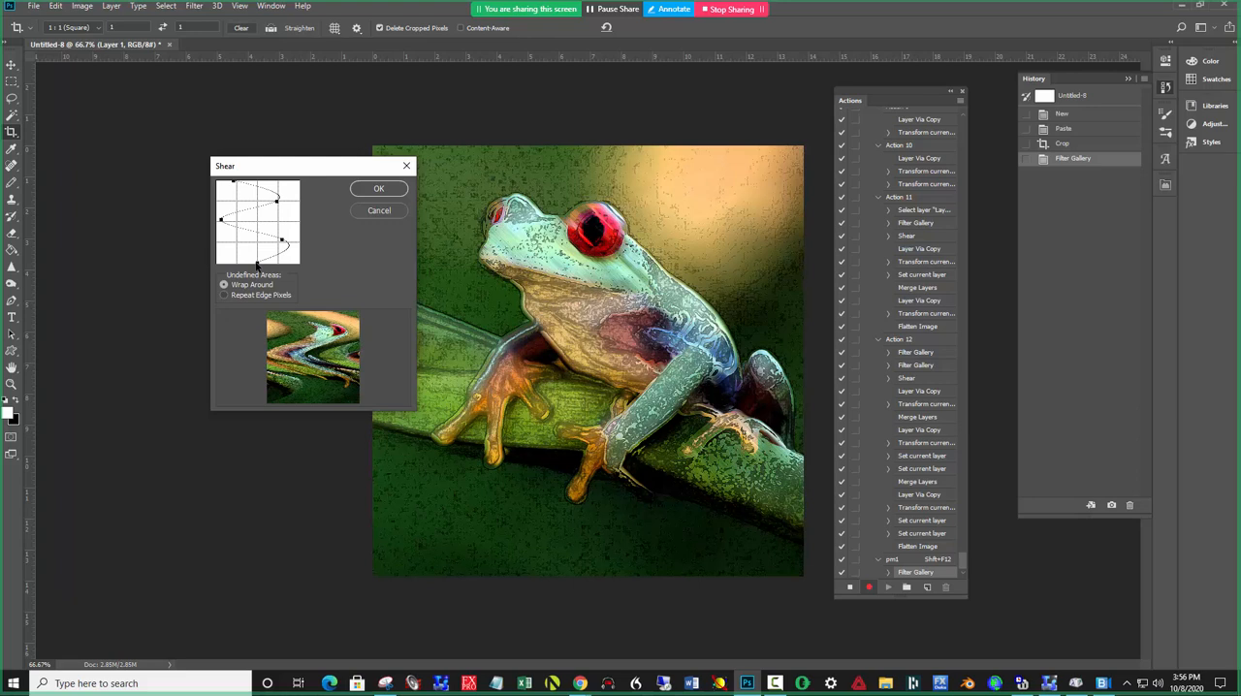
click(378, 189)
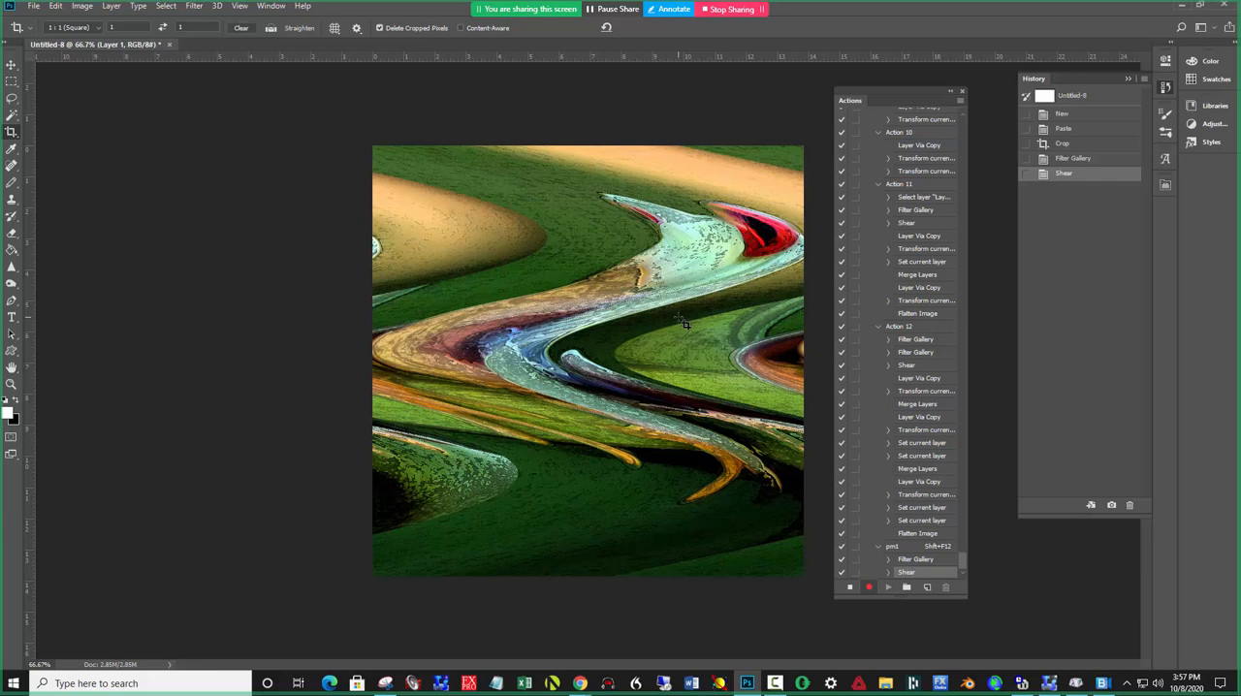
Step: Show the Layers panel and flip the duplicated wavy layer vertically
click(271, 5)
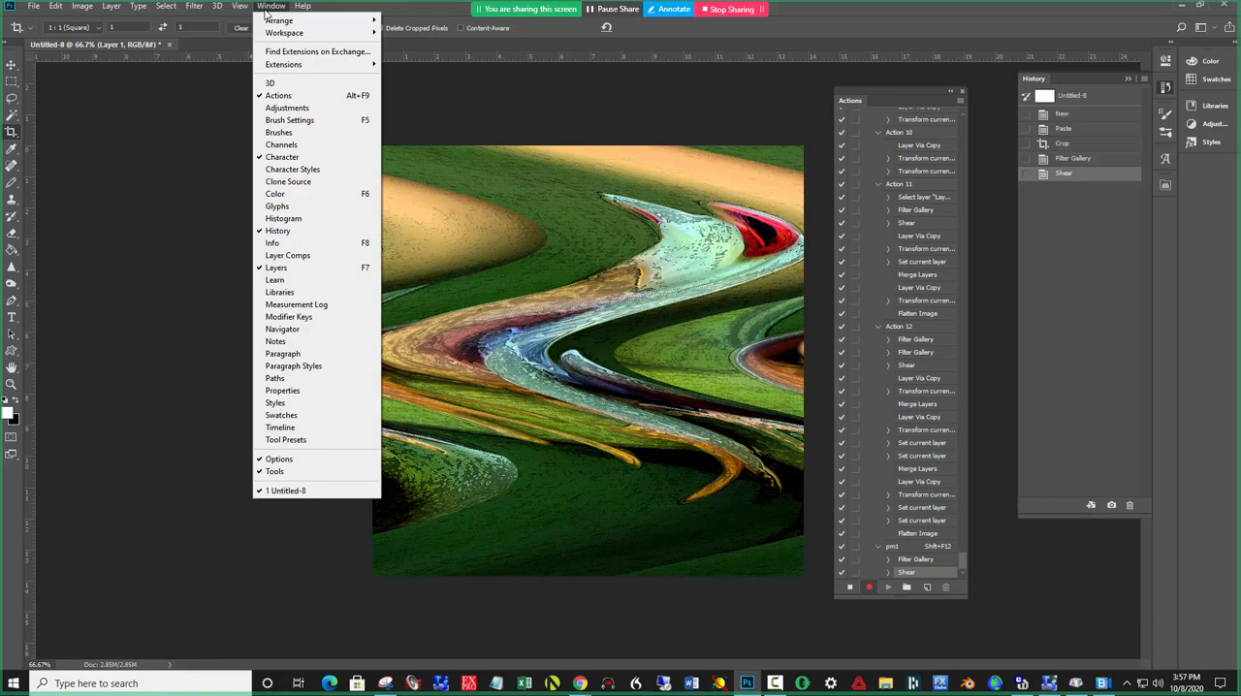
click(276, 268)
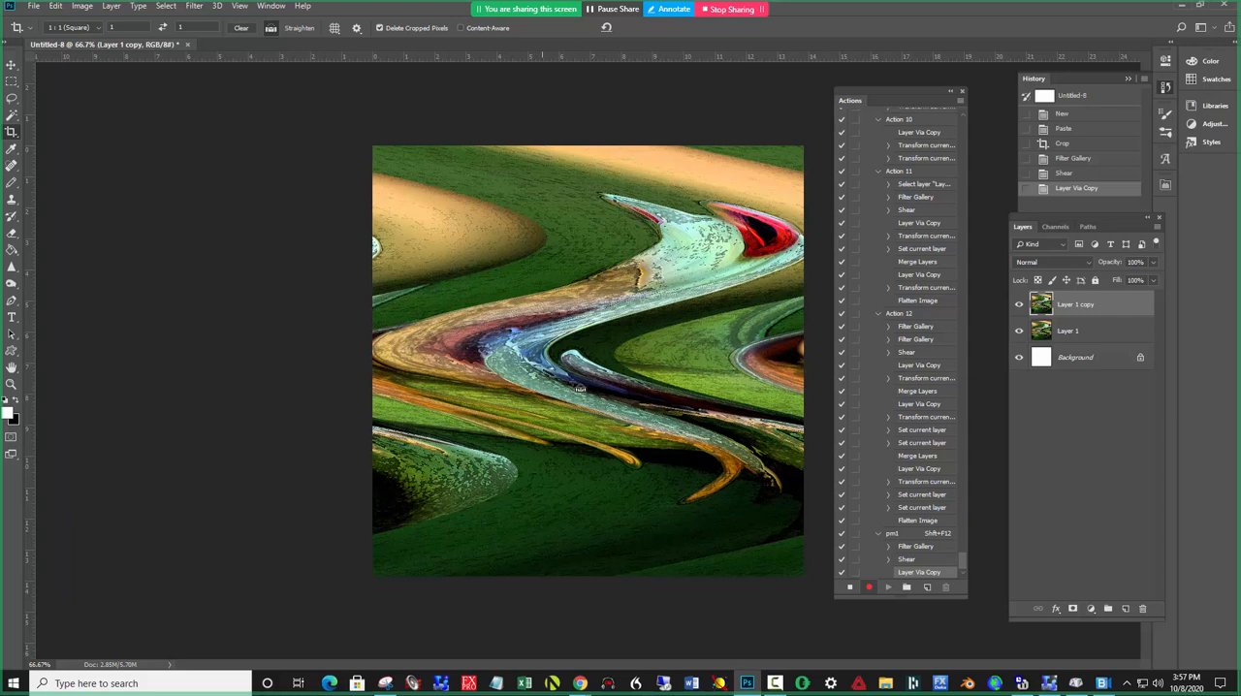
mouse_move(289, 93)
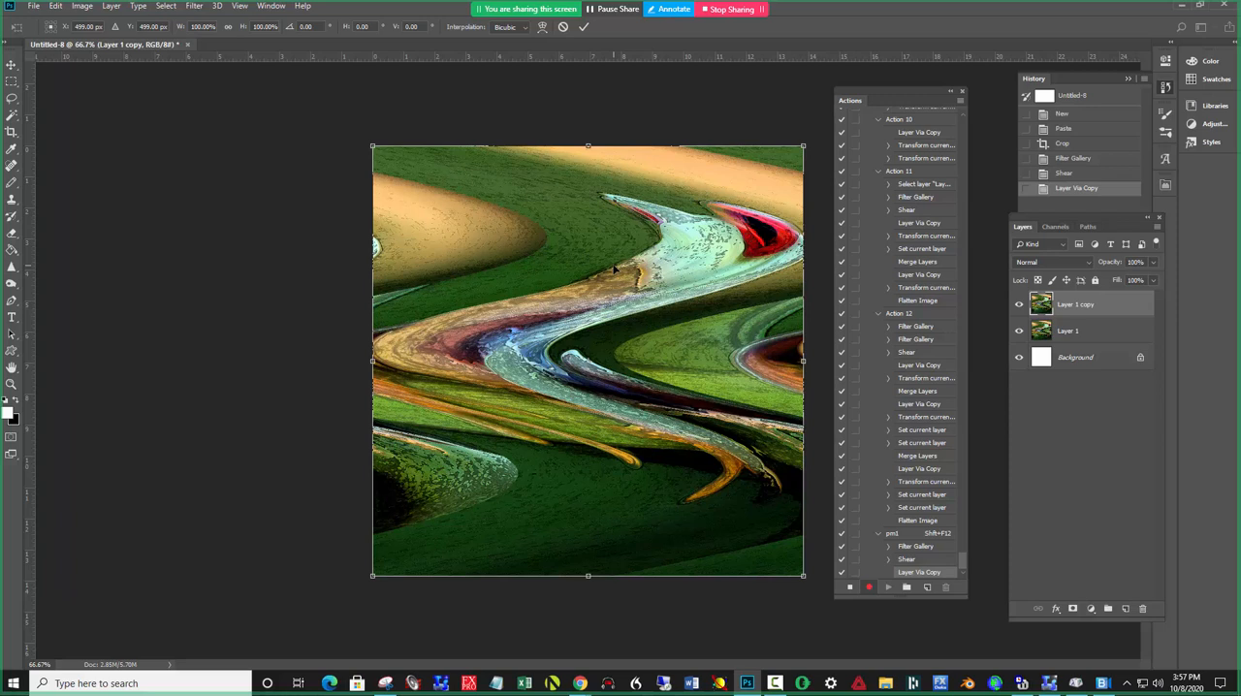
right_click(617, 271)
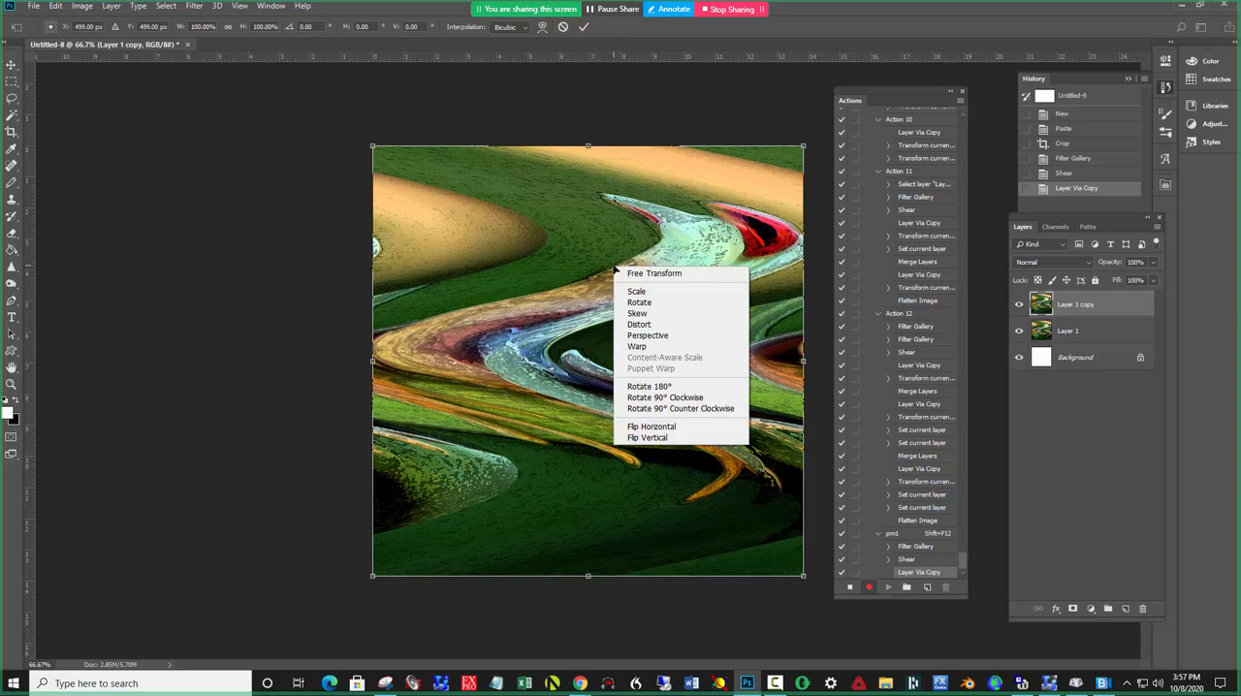
click(648, 436)
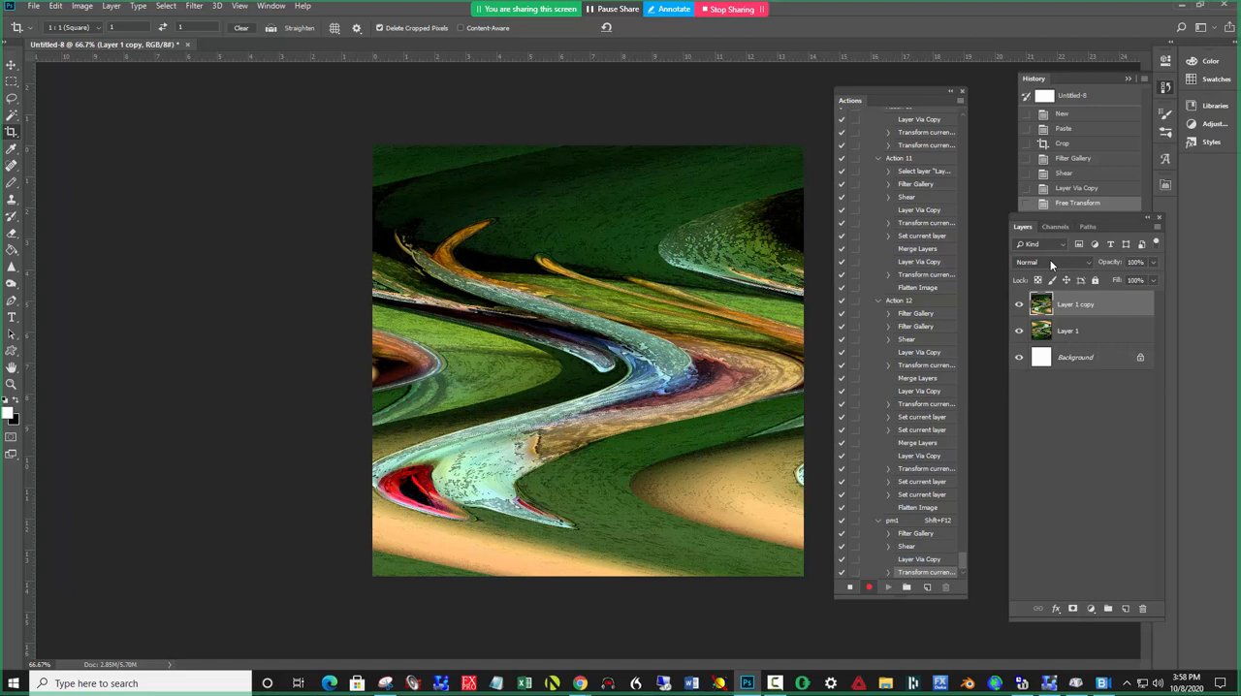
Step: Set the flipped copy to Lighten blend mode, forming the symmetric kaleidoscope pattern
click(1051, 262)
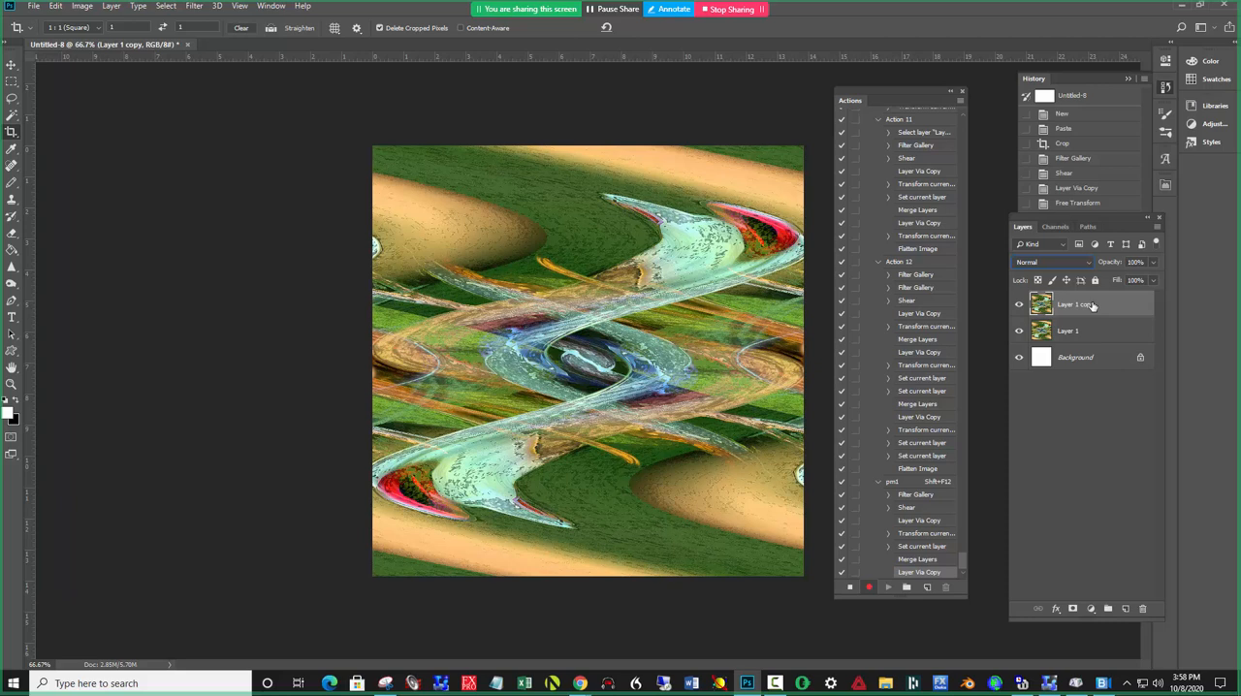
right_click(586, 360)
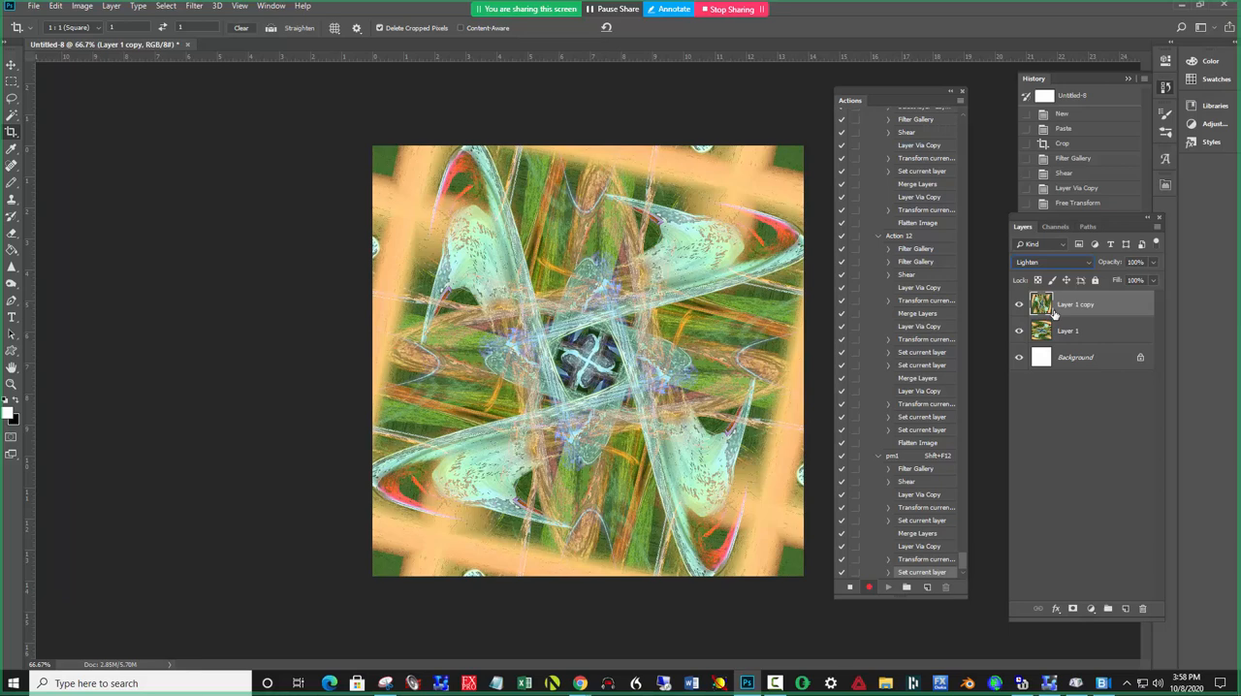
Step: Flatten the image to one background layer and stop recording pm1
right_click(1075, 303)
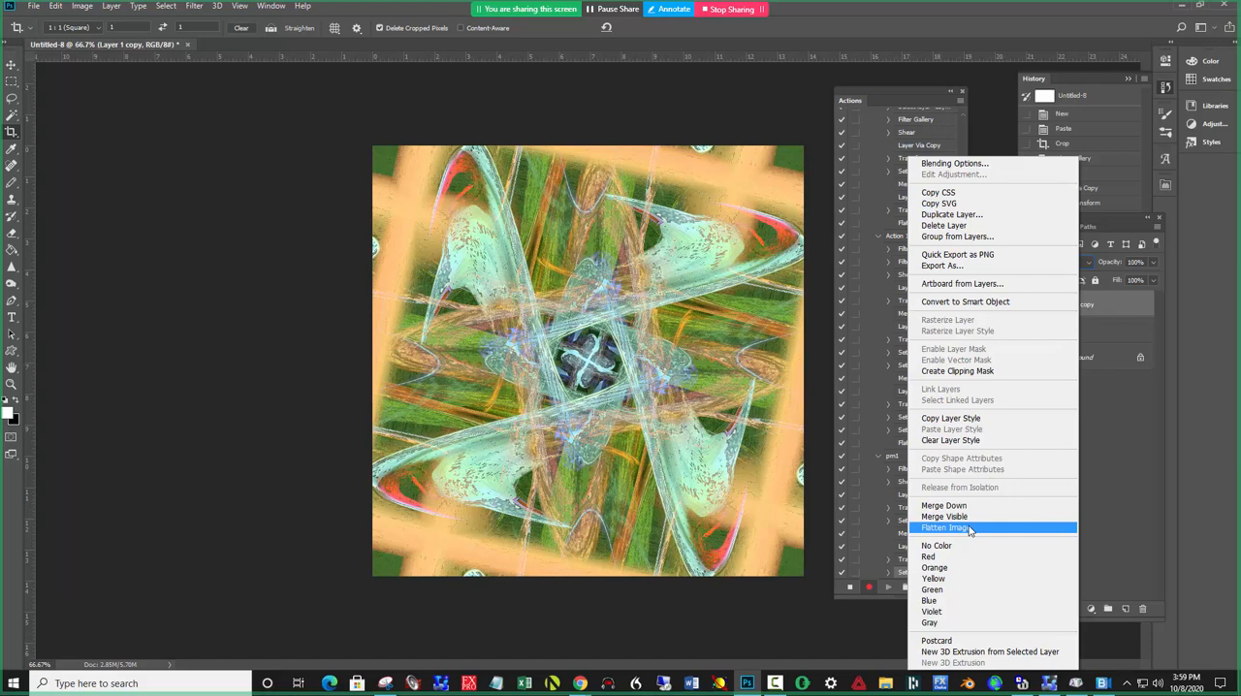
click(947, 528)
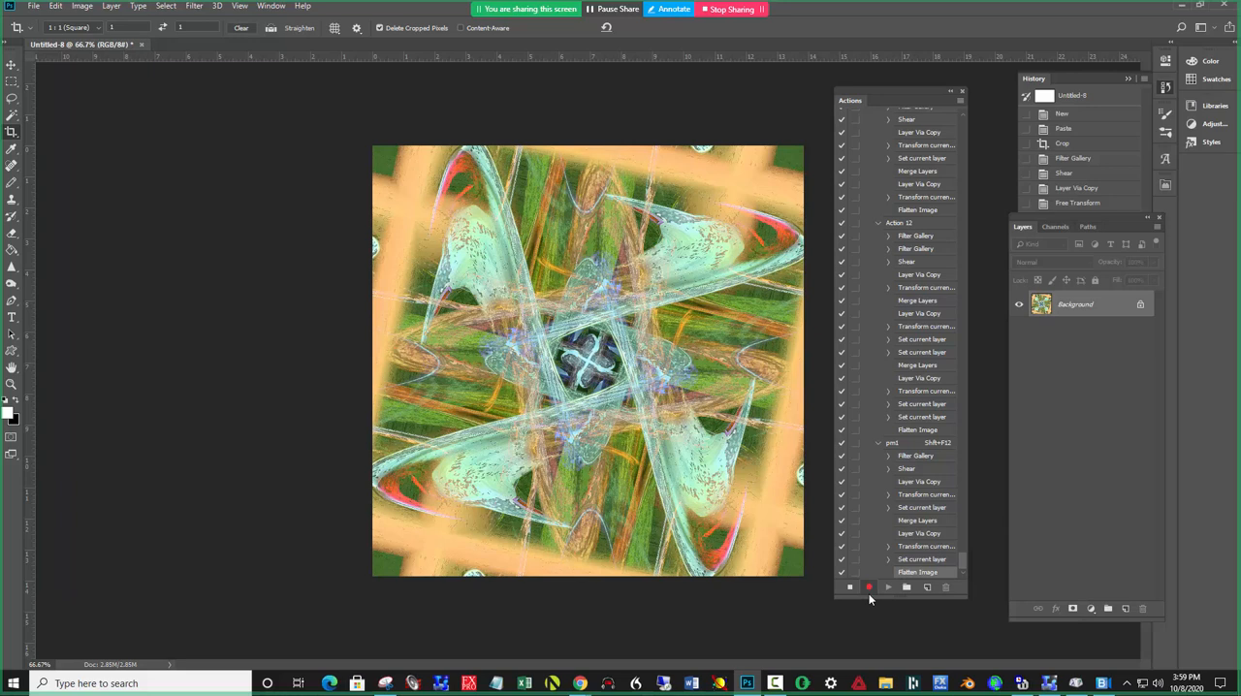
click(869, 586)
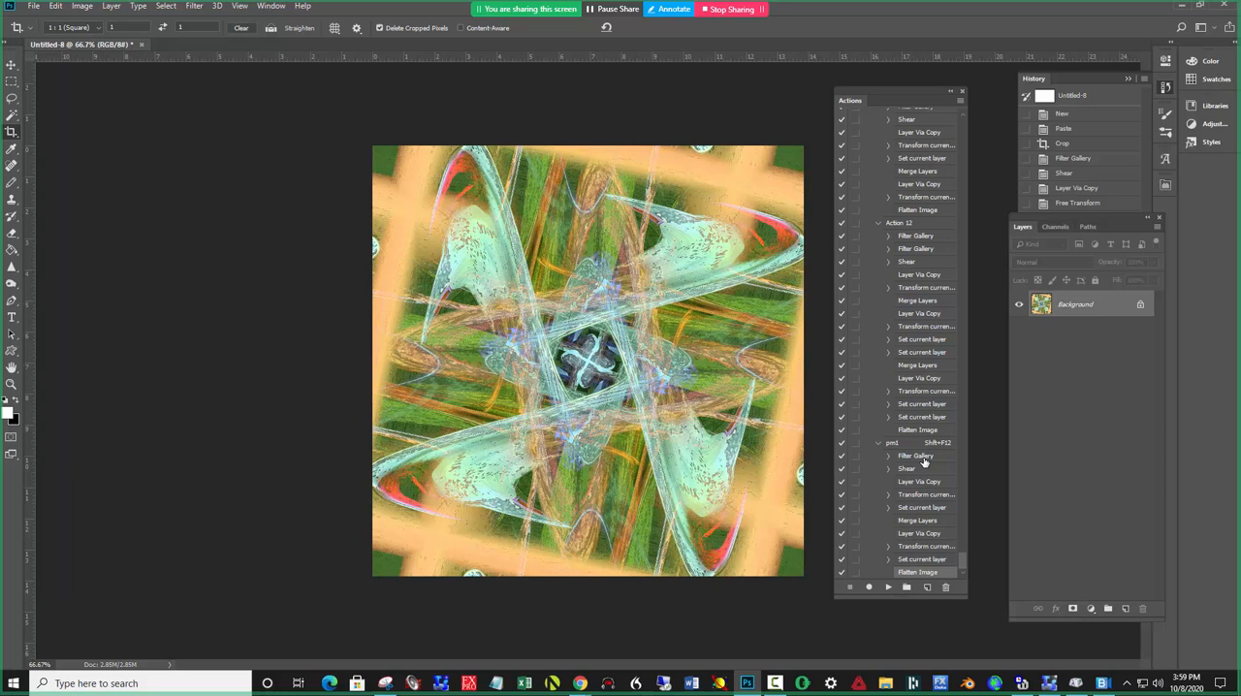
mouse_move(779, 449)
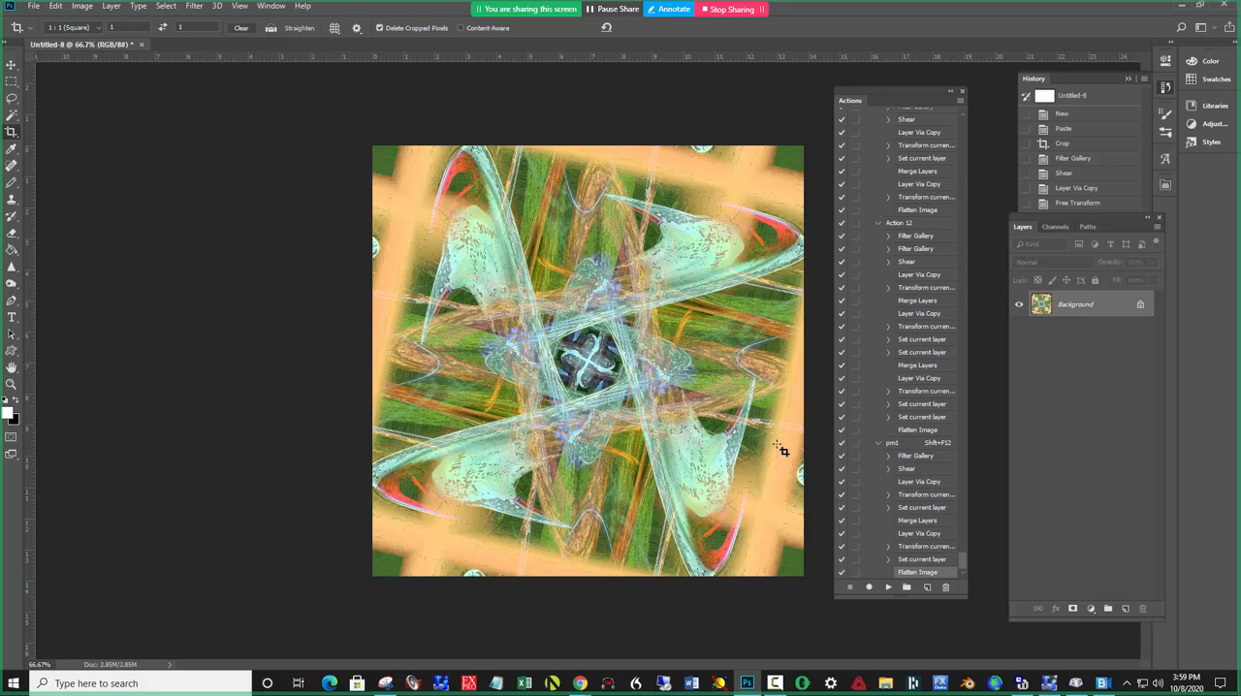
mouse_move(547, 335)
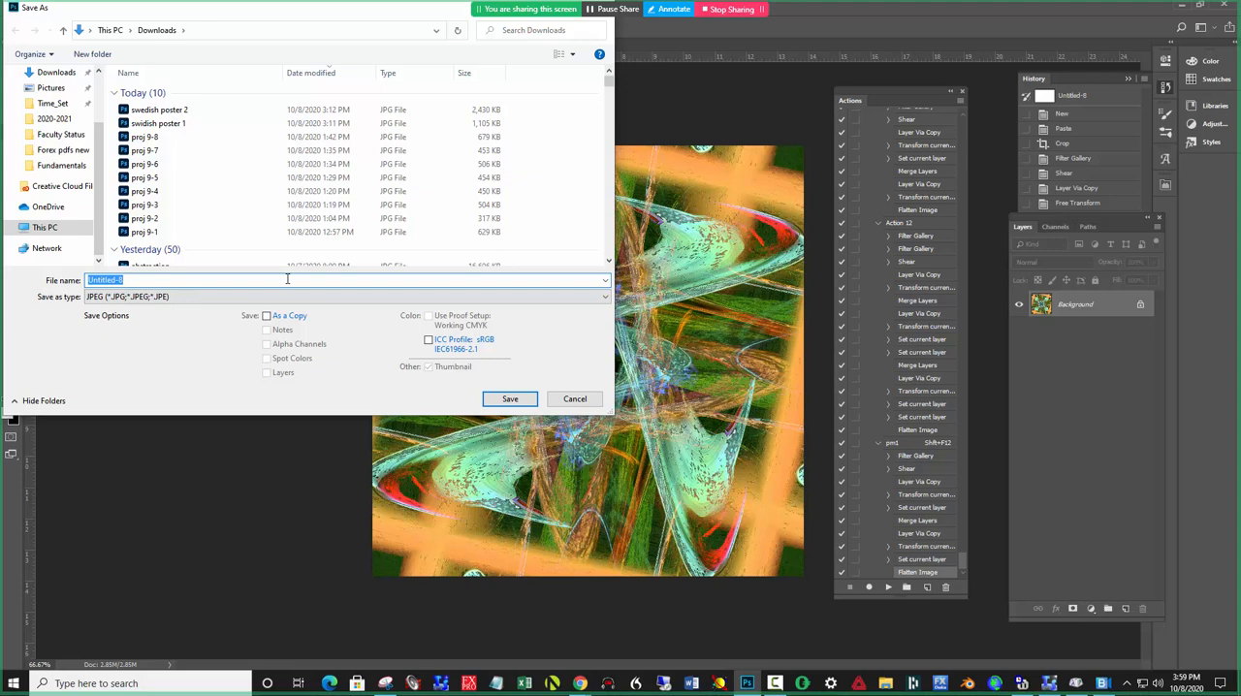
Step: Save the kaleidoscope painting to Downloads as JPEG 'pm1', accepting the default quality options
text(pm1)
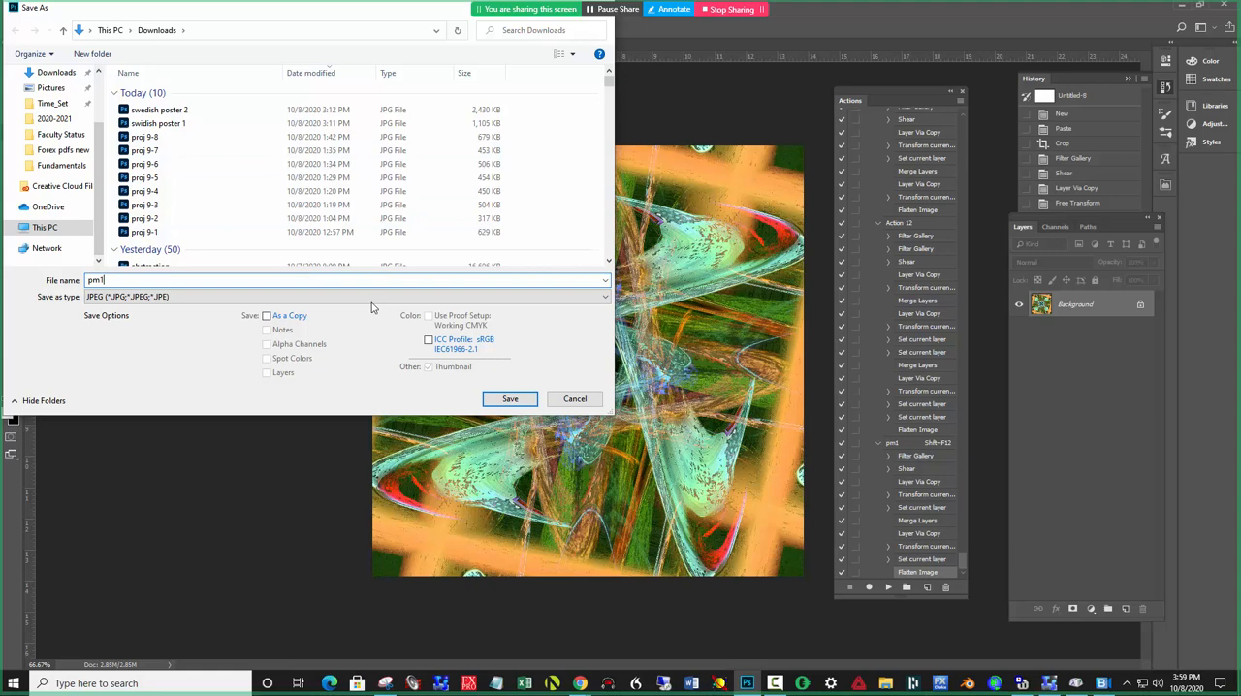
click(510, 399)
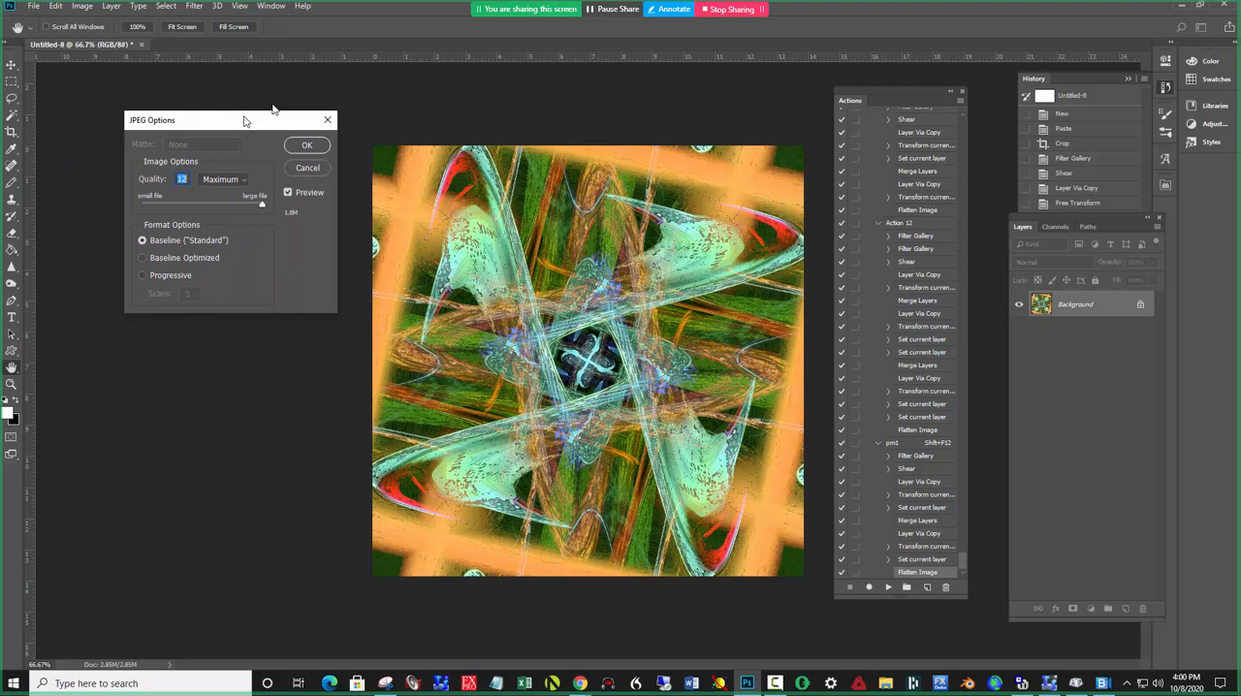
click(307, 143)
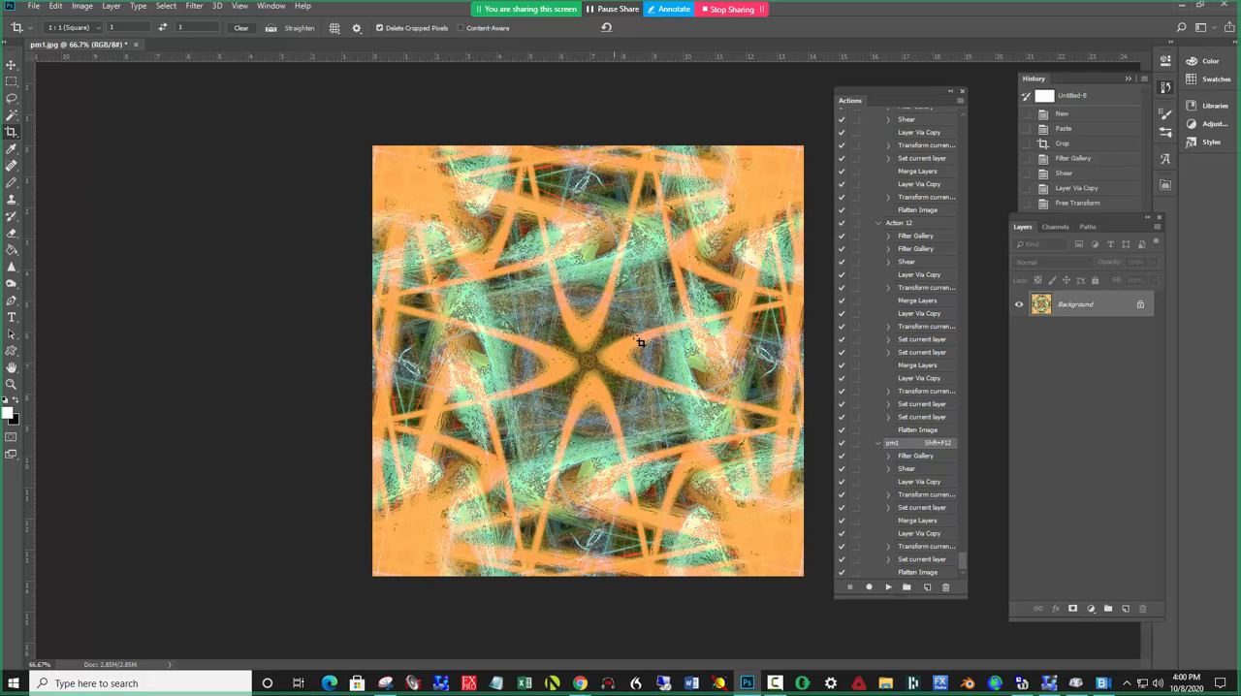
mouse_move(166, 101)
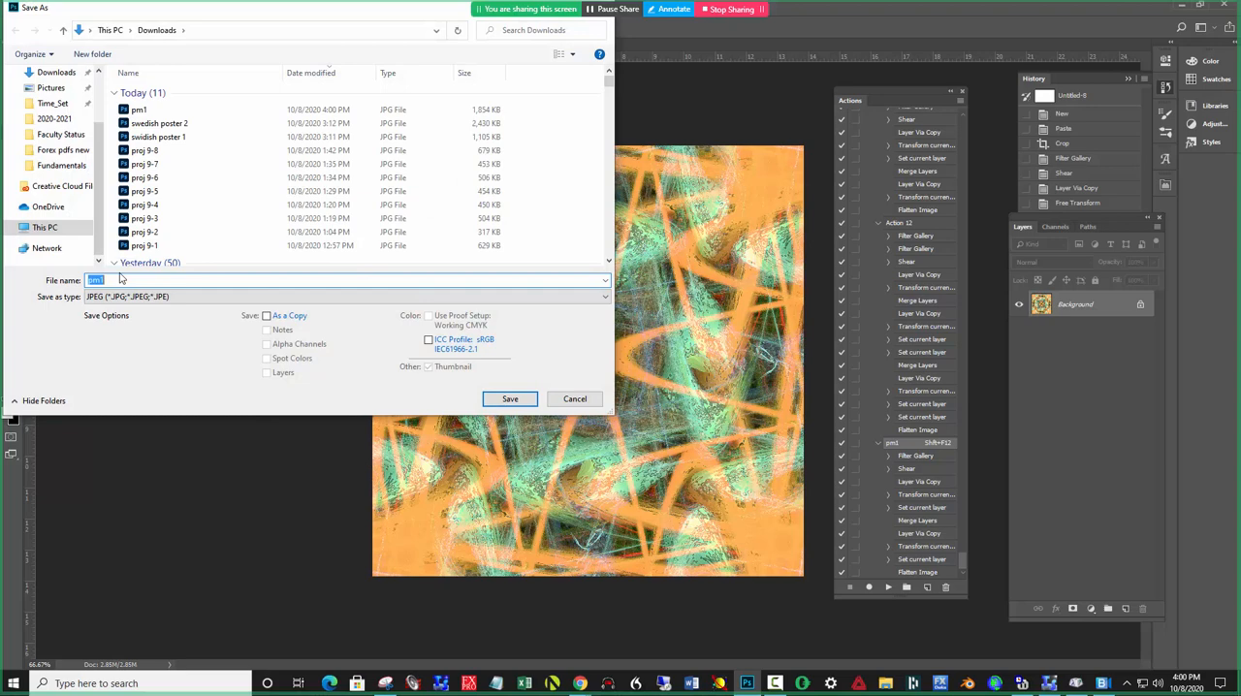
Step: Save the new orange and teal symmetric pattern as another JPEG
click(510, 400)
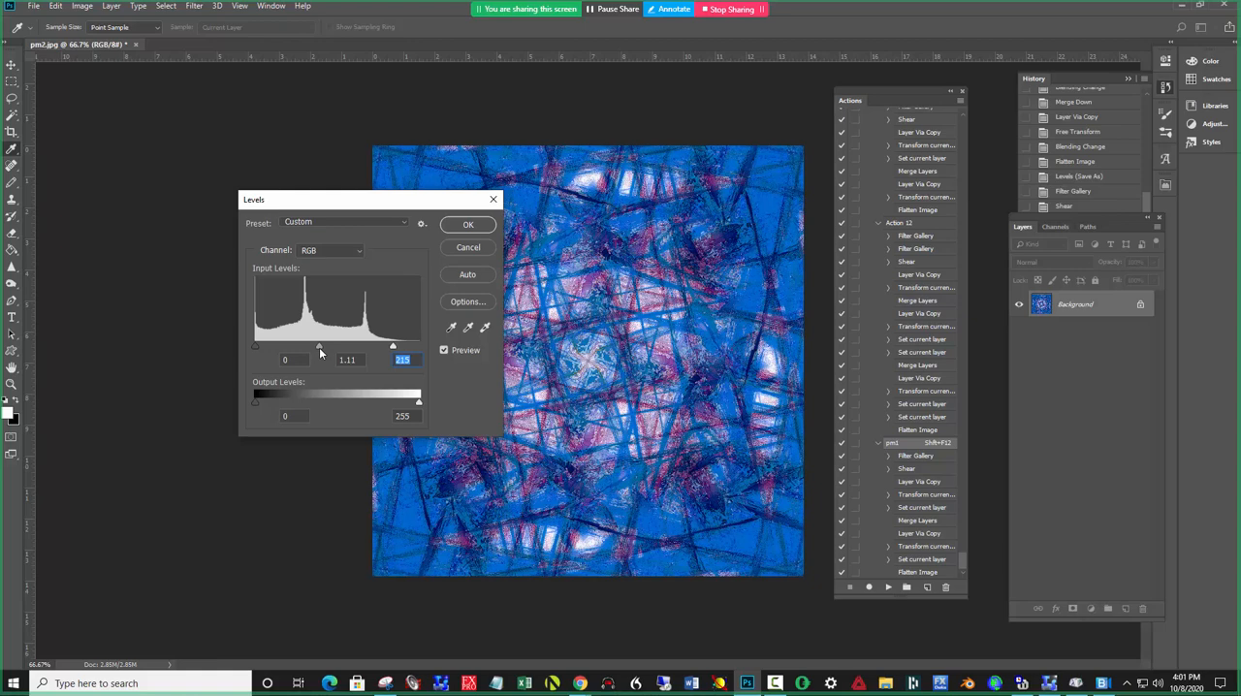
Step: Confirm the Levels adjustment on the blue-pink pattern and save it as a further JPEG
click(469, 225)
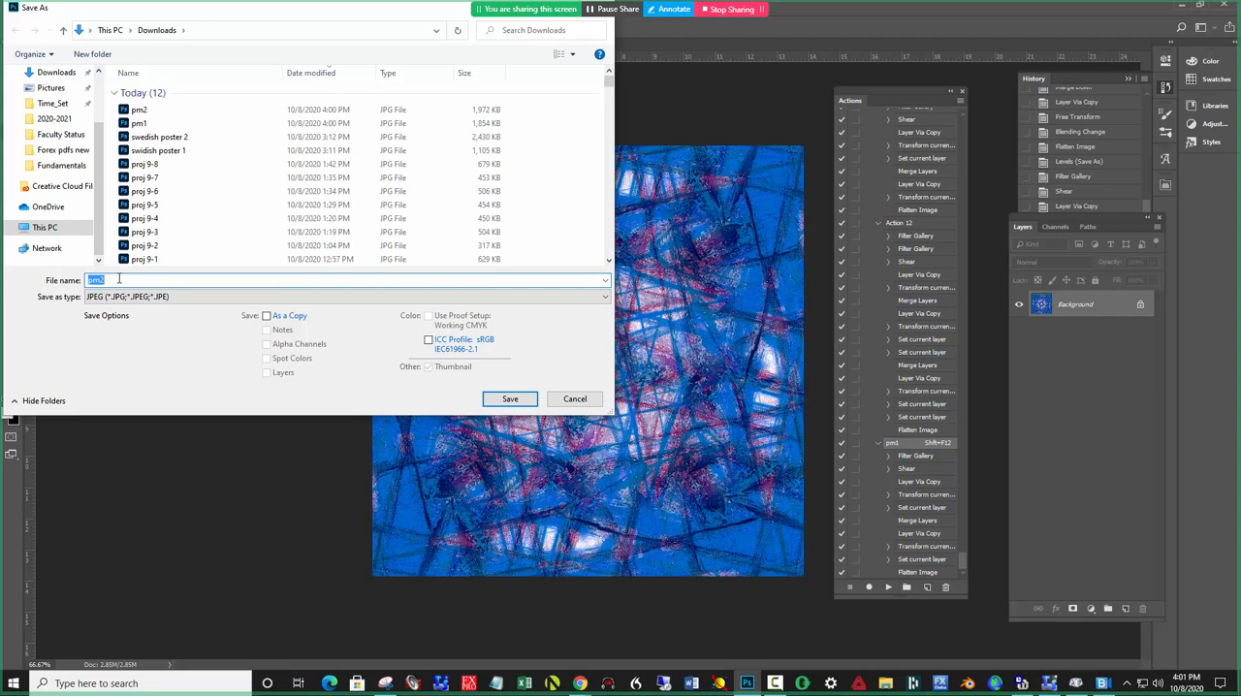
click(508, 399)
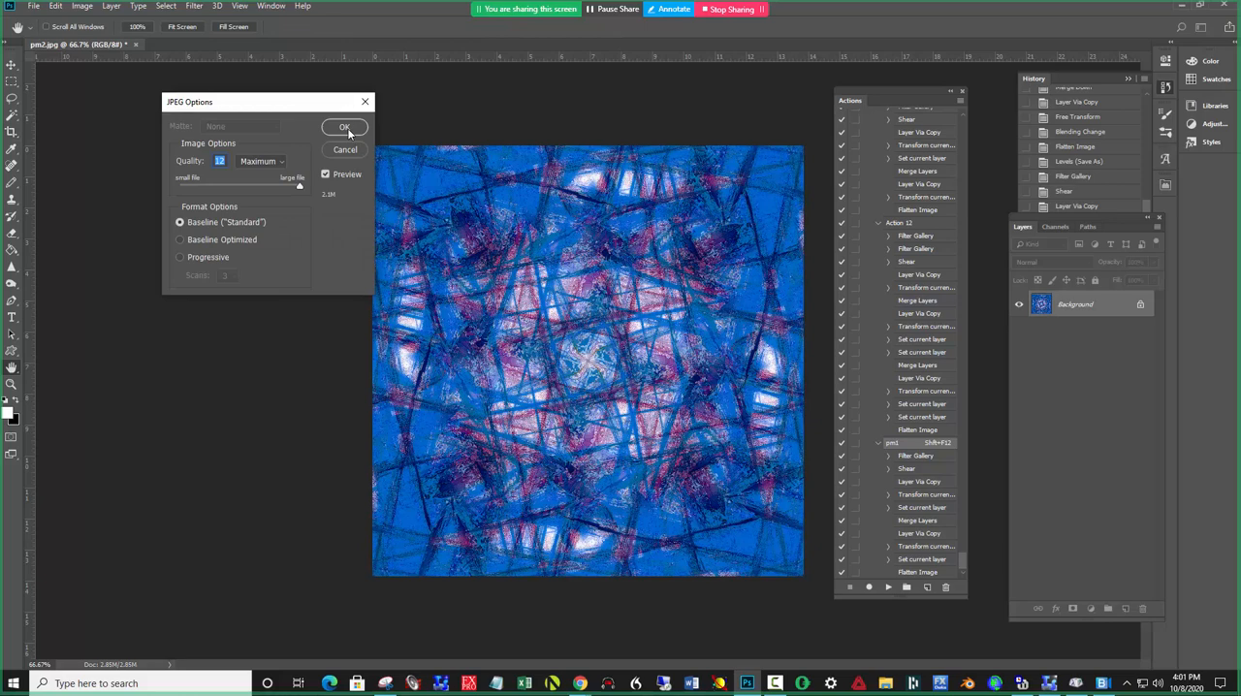
click(346, 128)
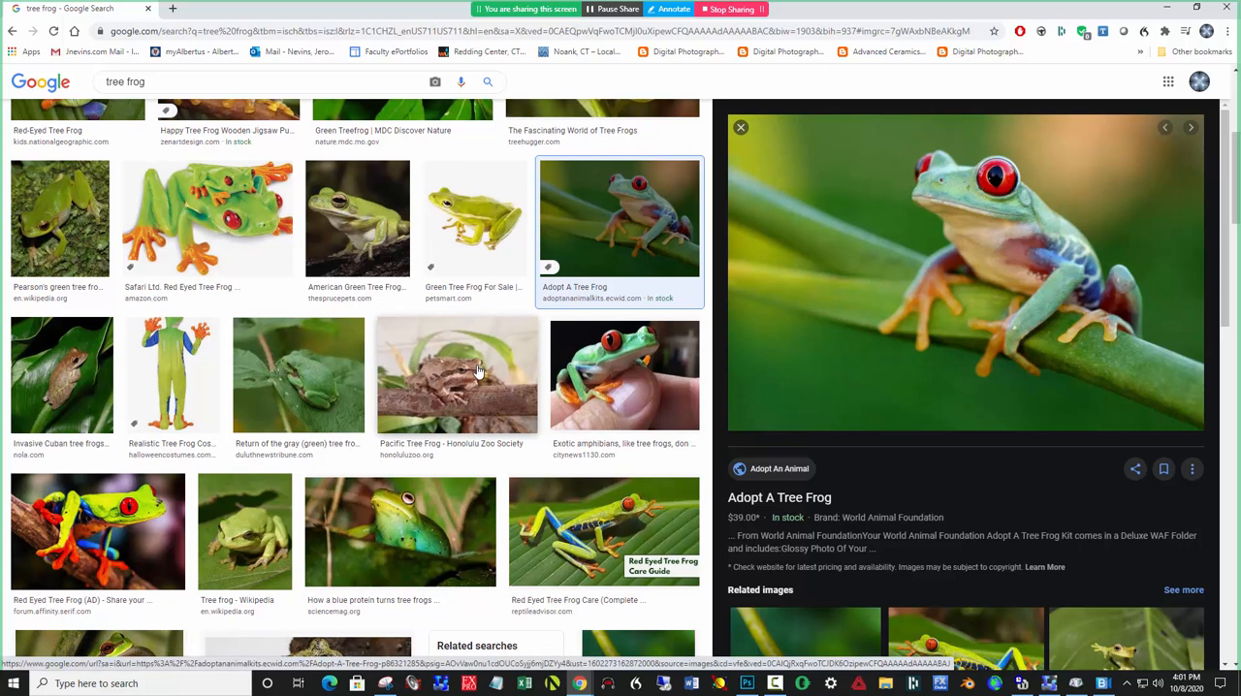
Step: Pick the red-eyed tree frog photo from the Google Images results for the next painting
click(605, 322)
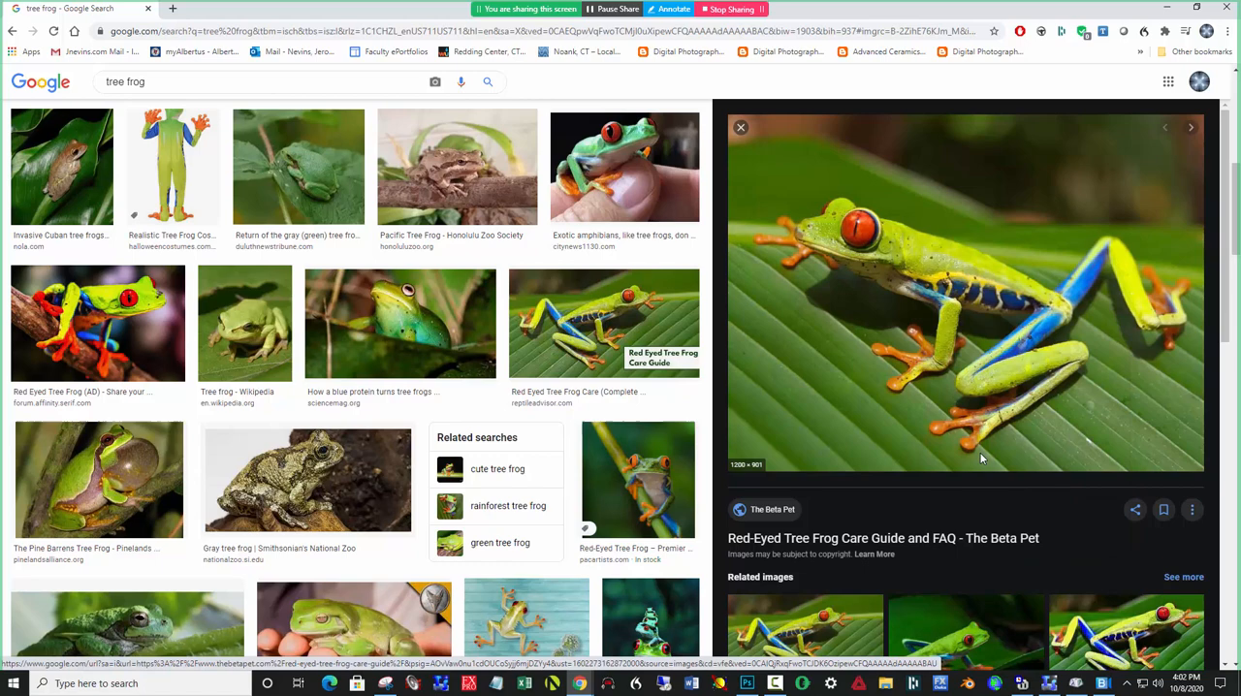
click(747, 683)
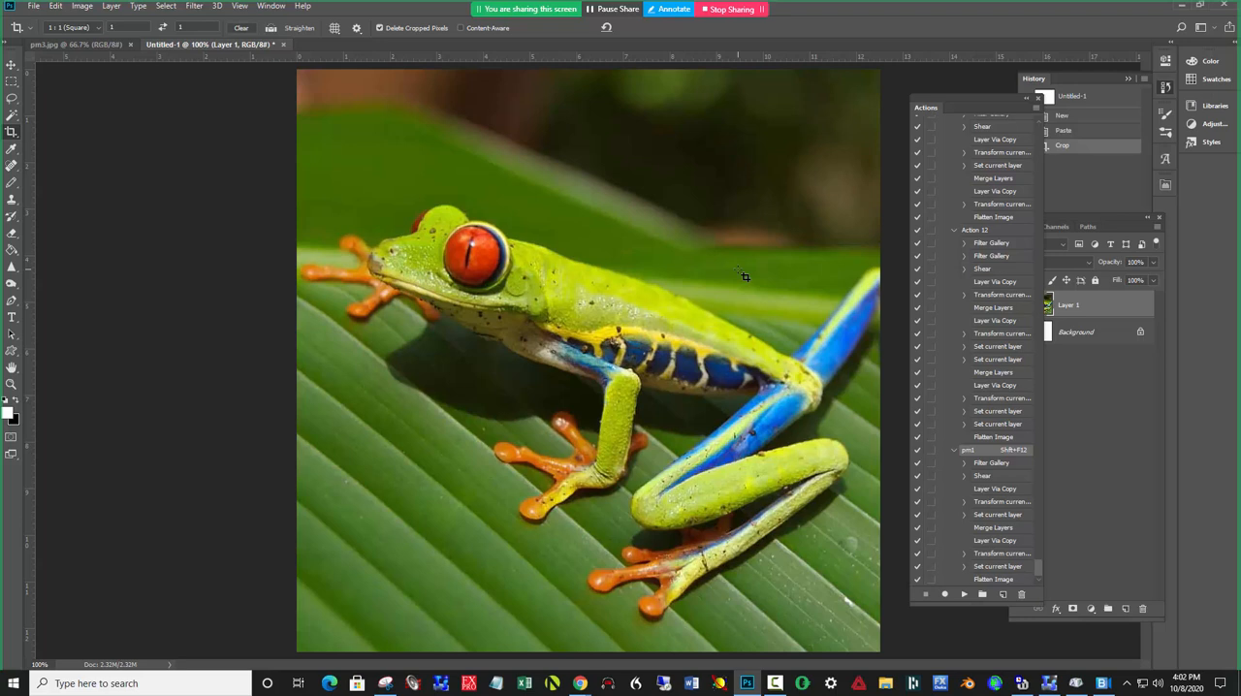
Step: Shift the frog photo's hue with Hue/Saturation so it reads blue and red on a purple leaf
click(12, 155)
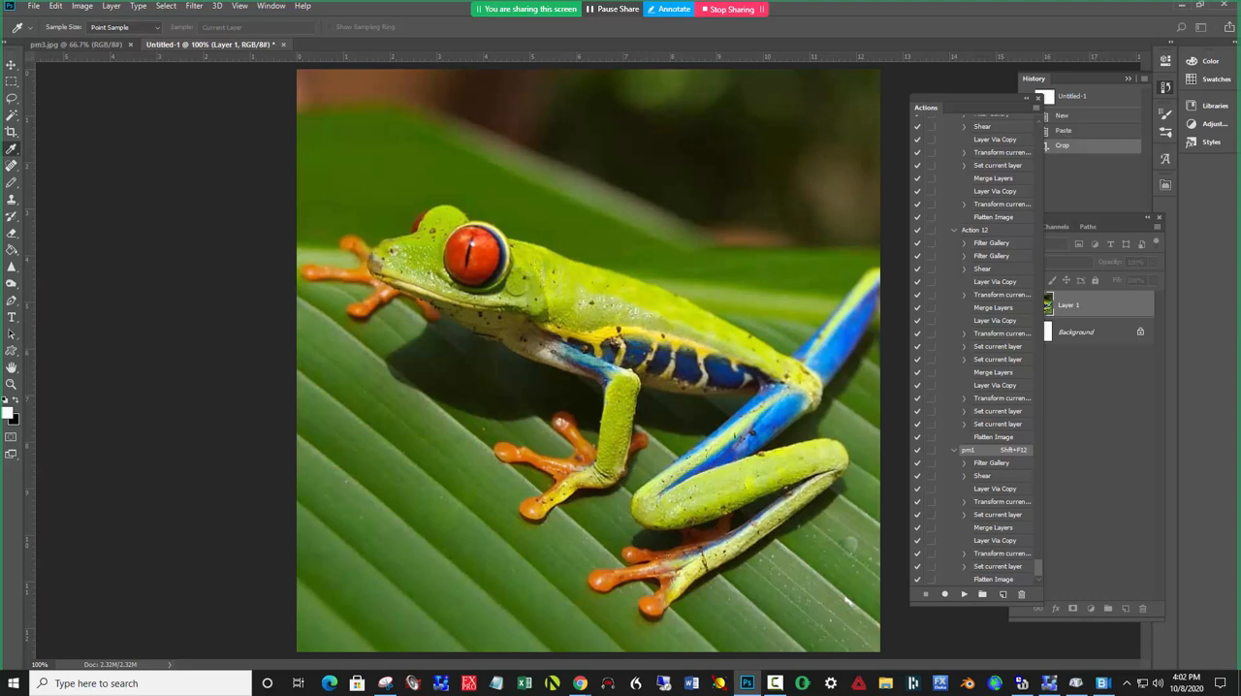
drag(359, 295, 415, 295)
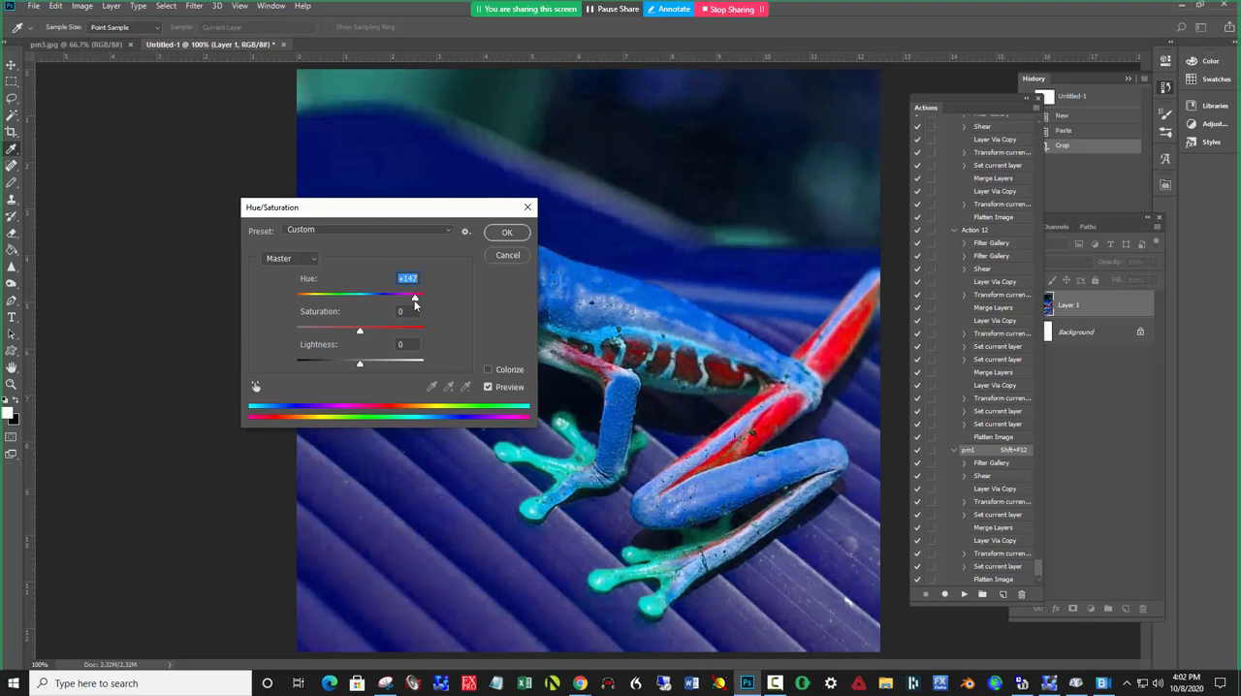
click(507, 233)
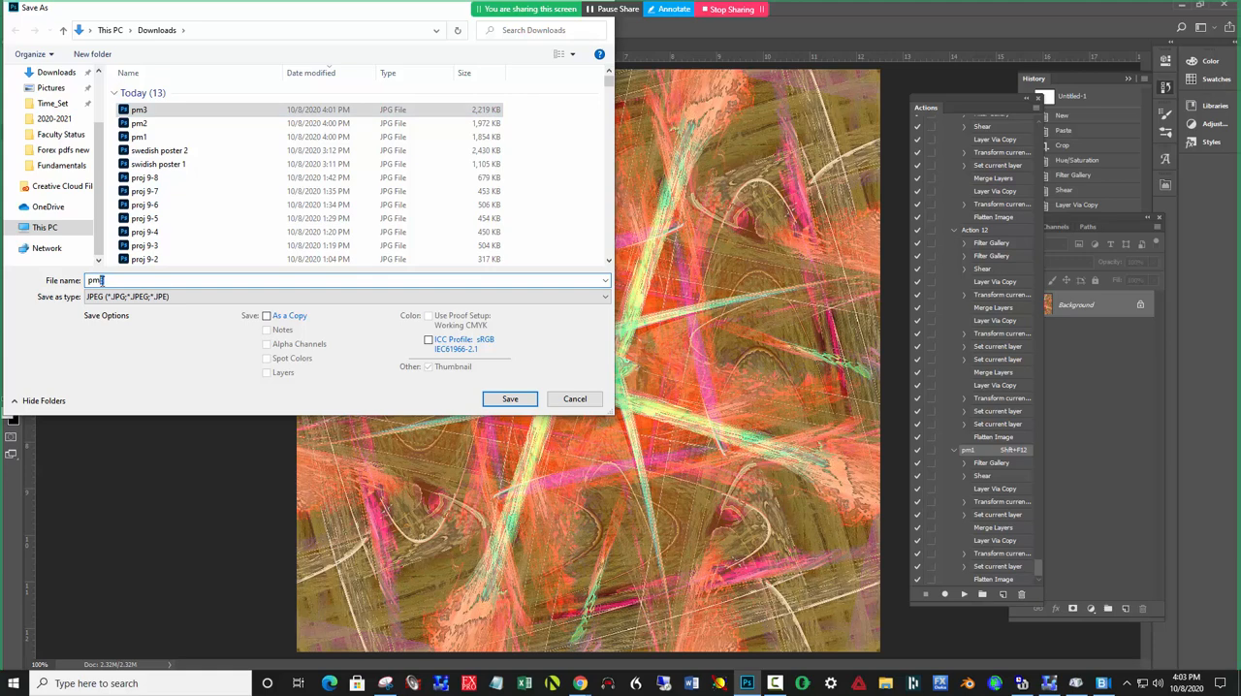
Step: Save the orange-pink frog kaleidoscope as a JPEG in Downloads with default quality
click(510, 399)
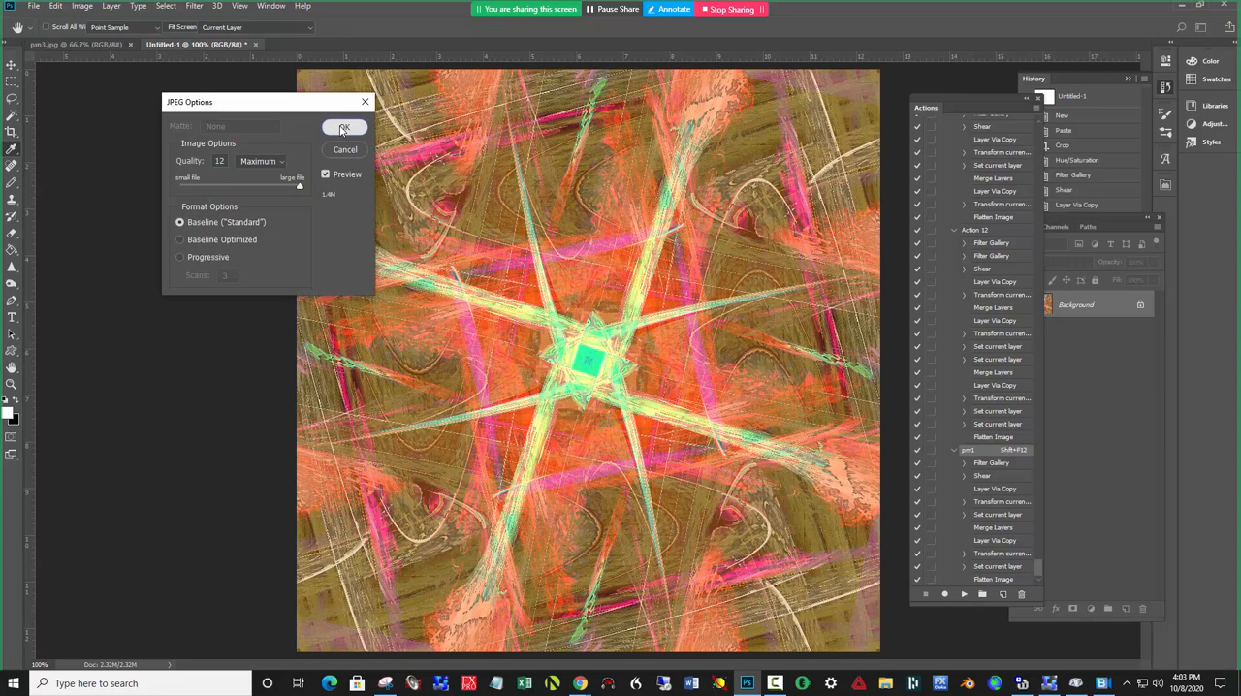
click(345, 128)
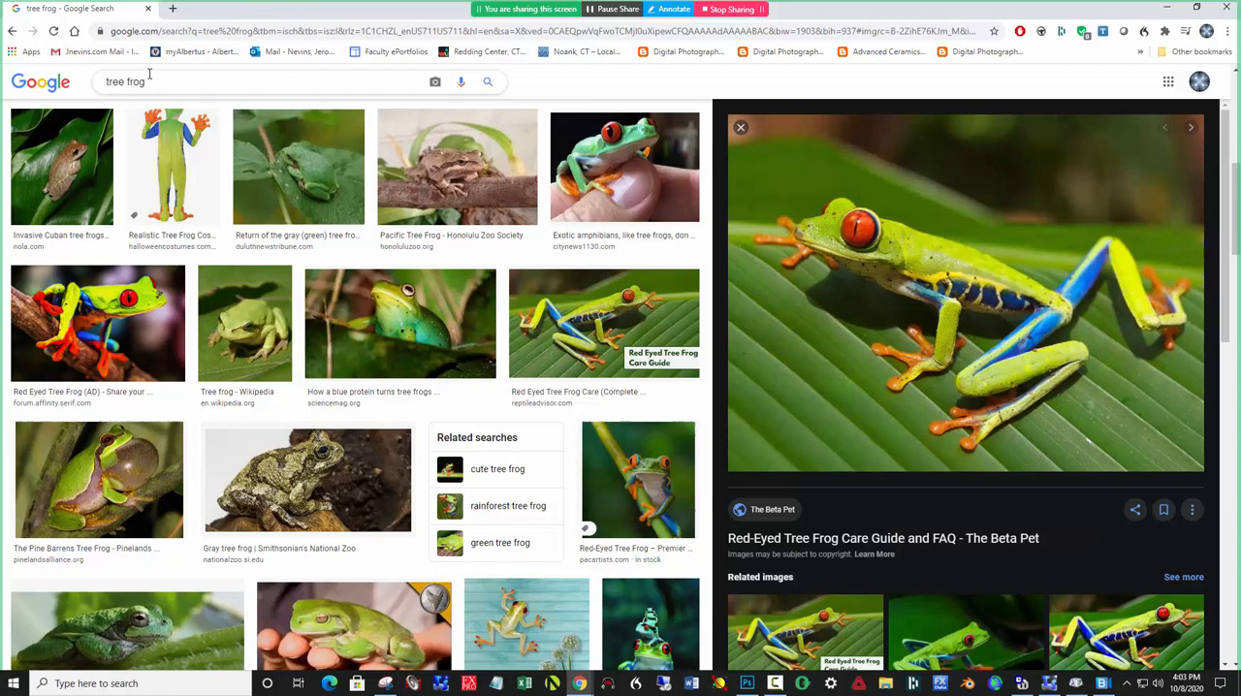
Step: Search Google Images for 'fire' and select the Bear Fire burning house photo
text(fire)
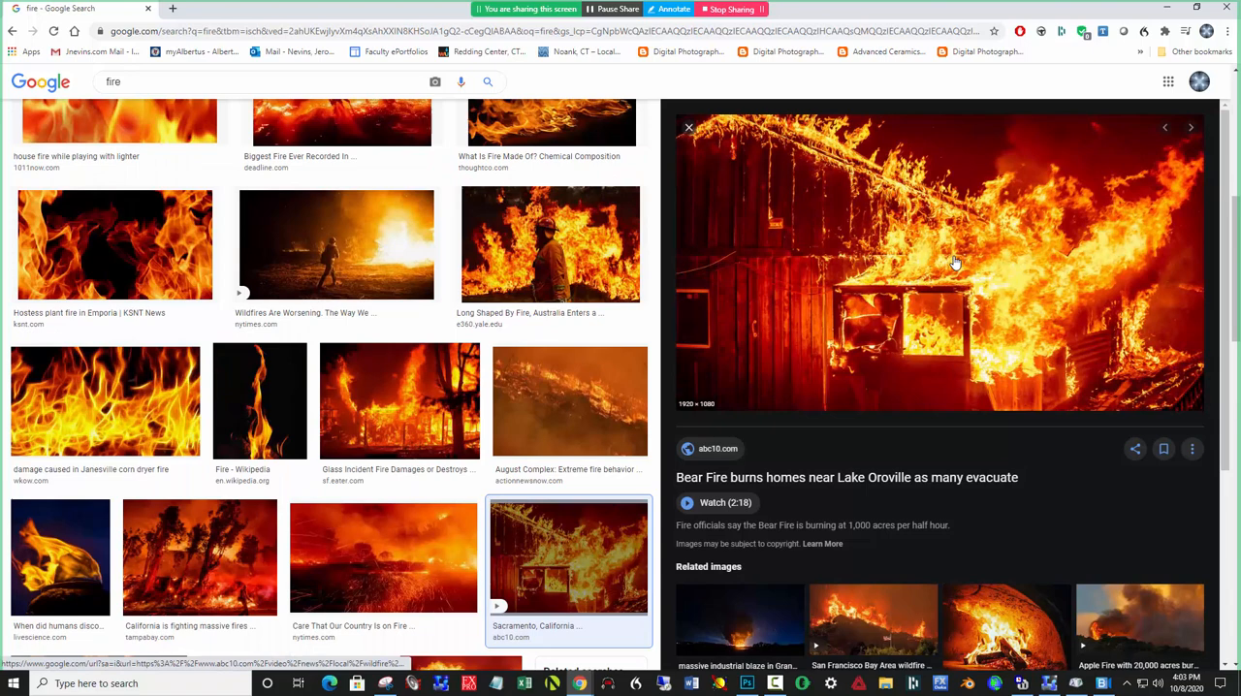
mouse_move(1028, 359)
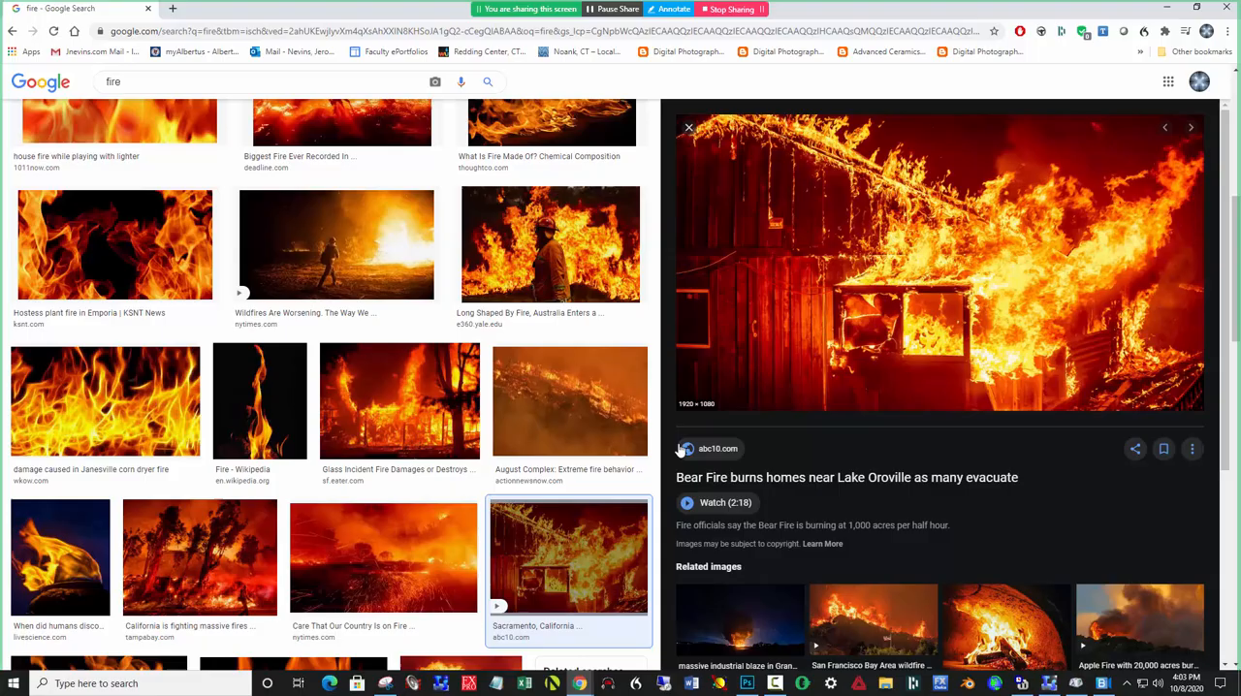
click(747, 683)
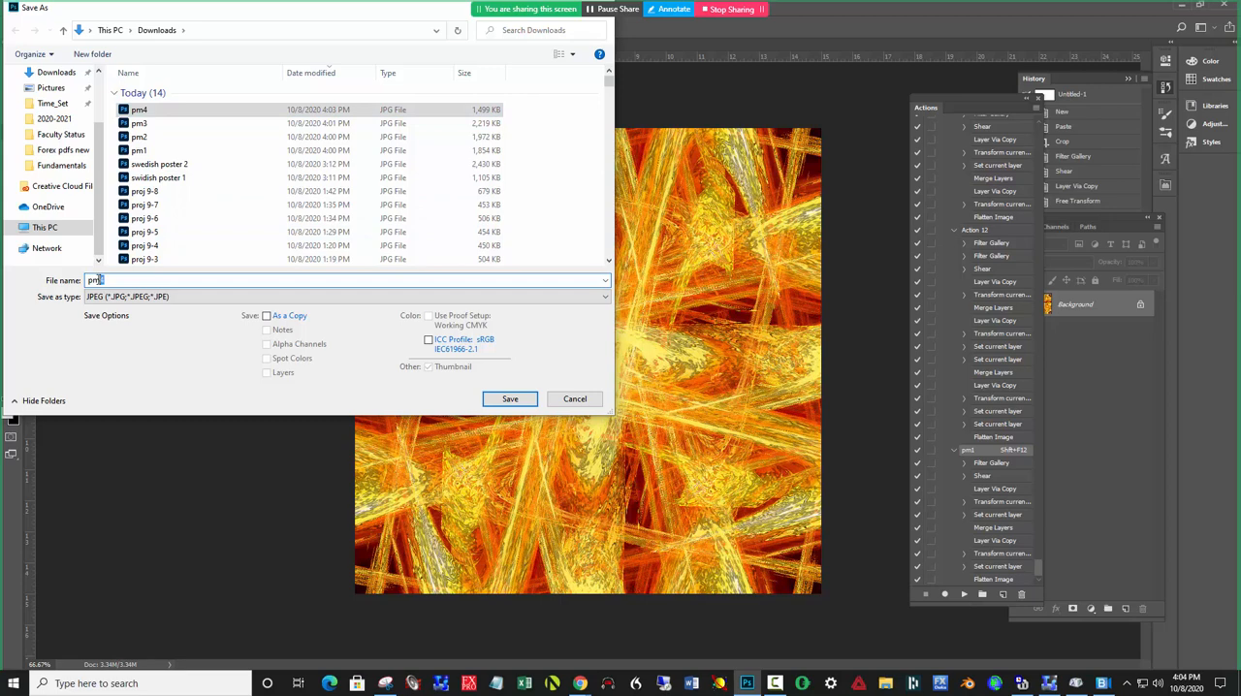
Step: Save the fiery orange-yellow kaleidoscope as a JPEG in Downloads
click(508, 400)
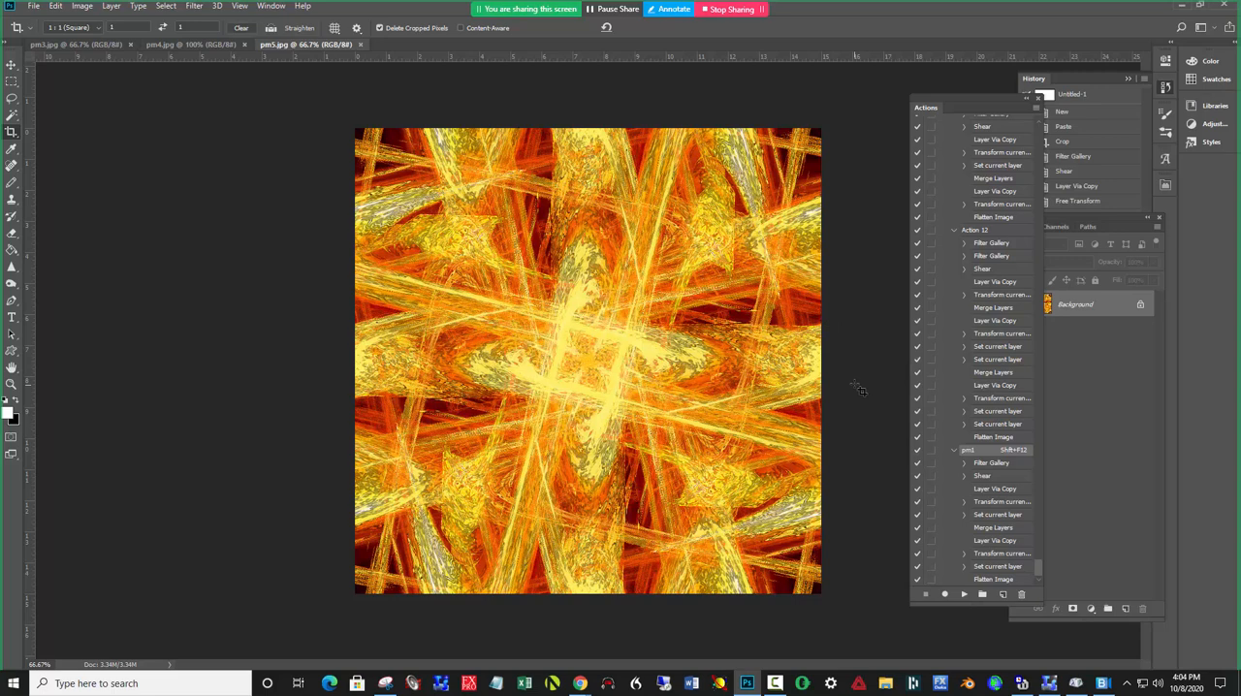
click(194, 4)
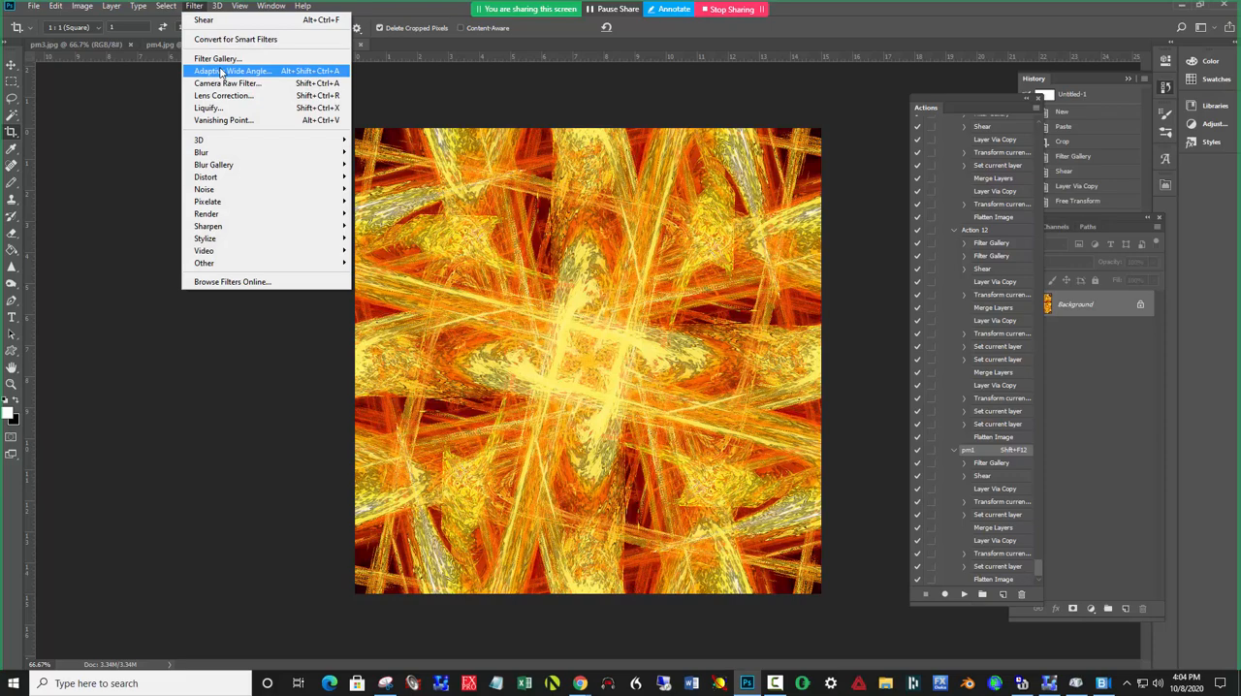
Step: Preview the fire painting in the Filter Gallery with the Ink Outlines effect
click(215, 58)
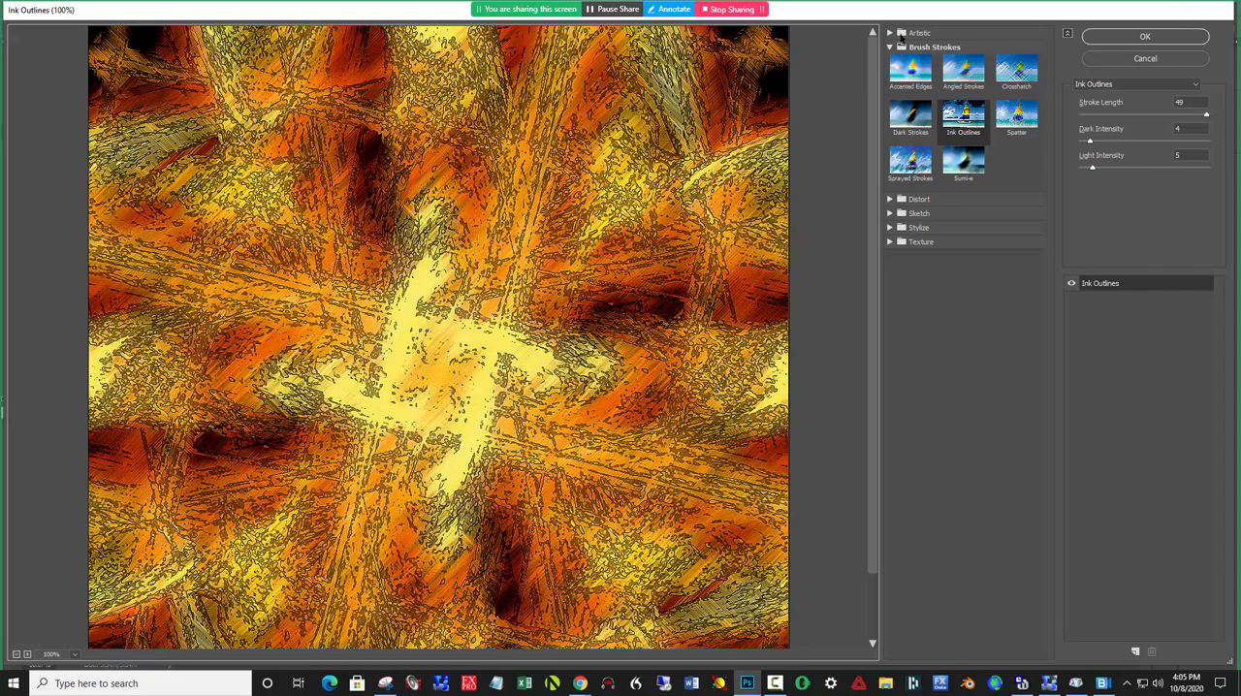
Step: Preview Cutout, Graphic Pen, Stamp, Water Paper and Glowing Edges effects on the fire painting
click(962, 58)
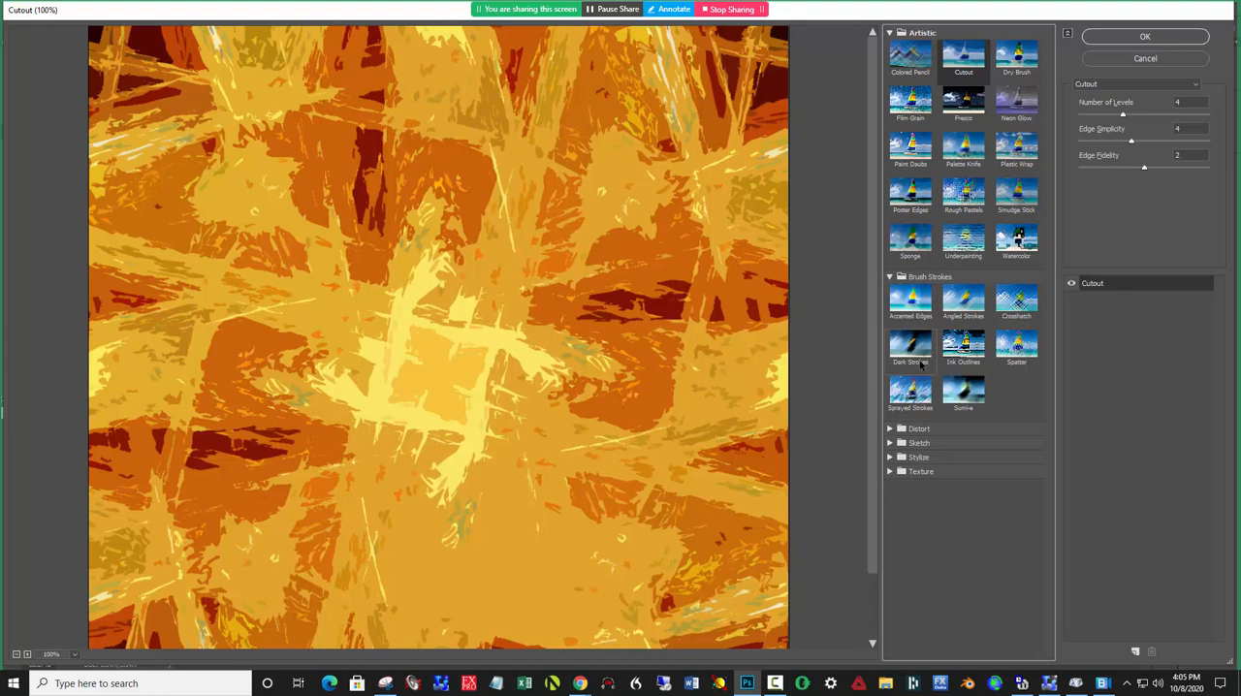
click(912, 346)
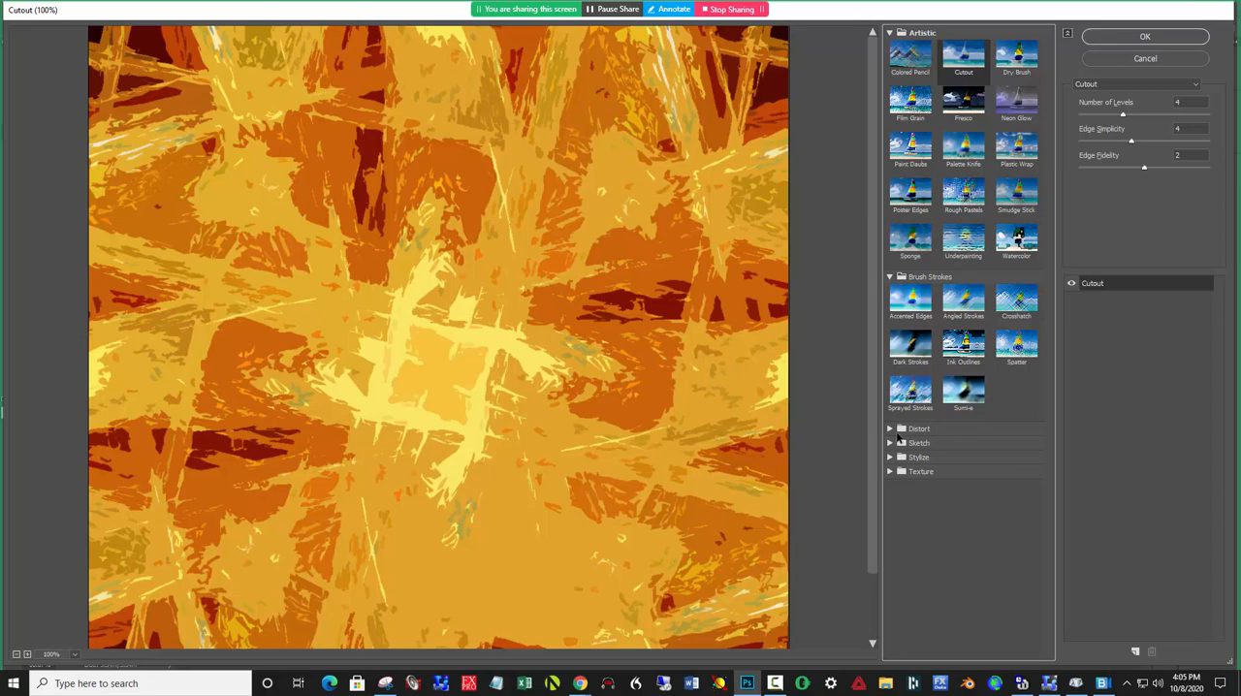
click(1016, 497)
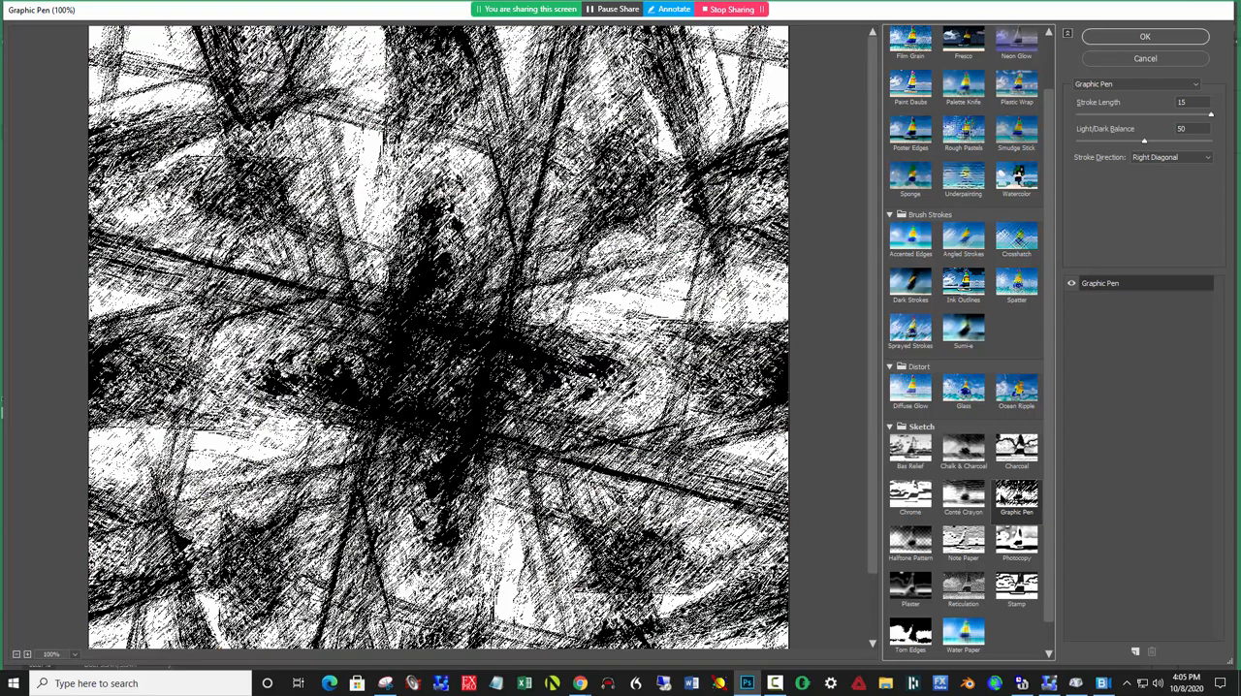
click(1017, 586)
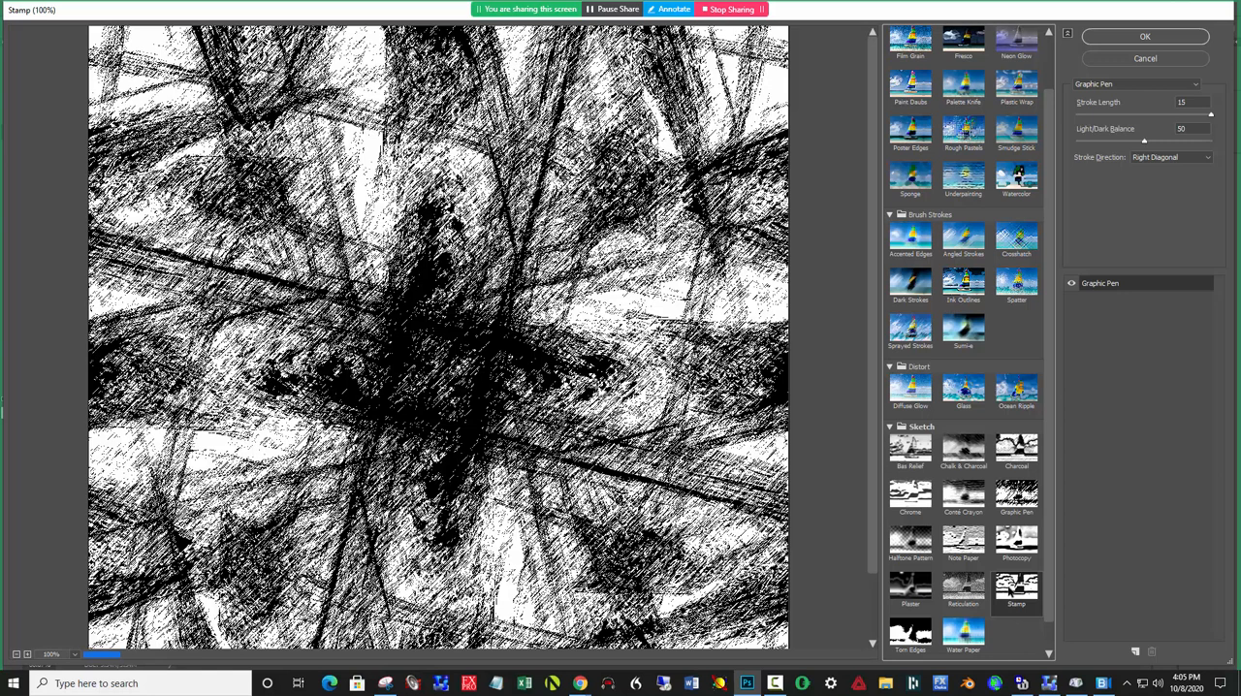
click(962, 602)
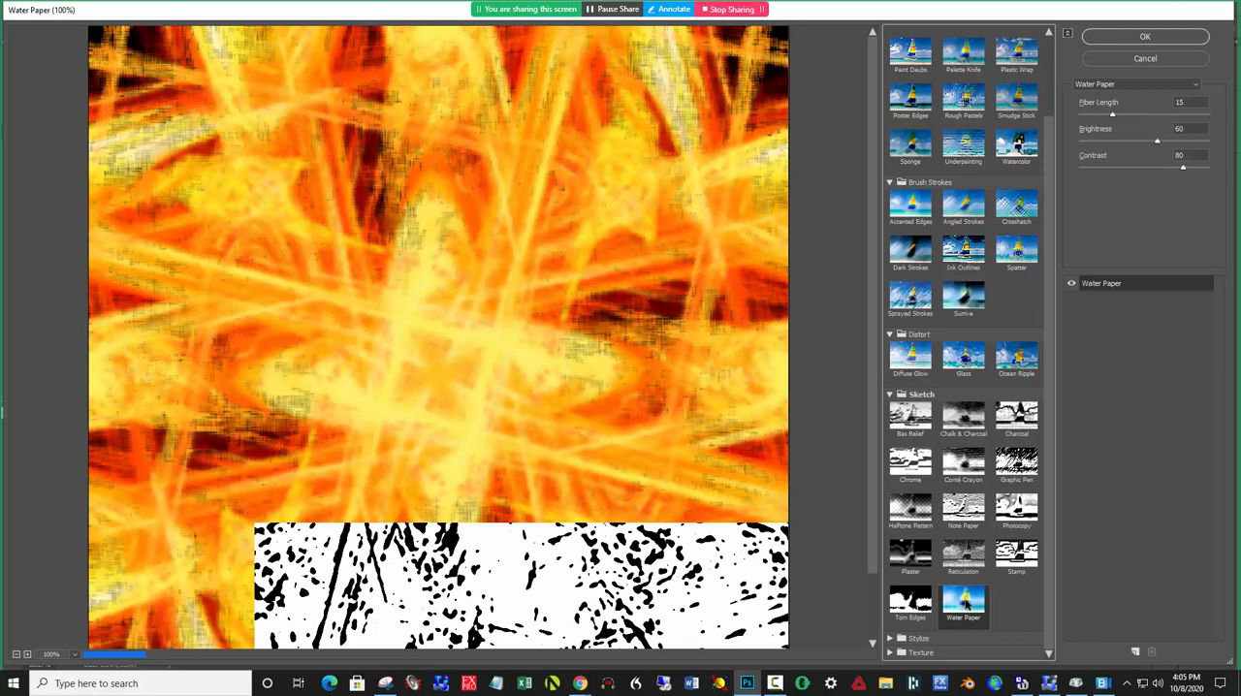
click(910, 616)
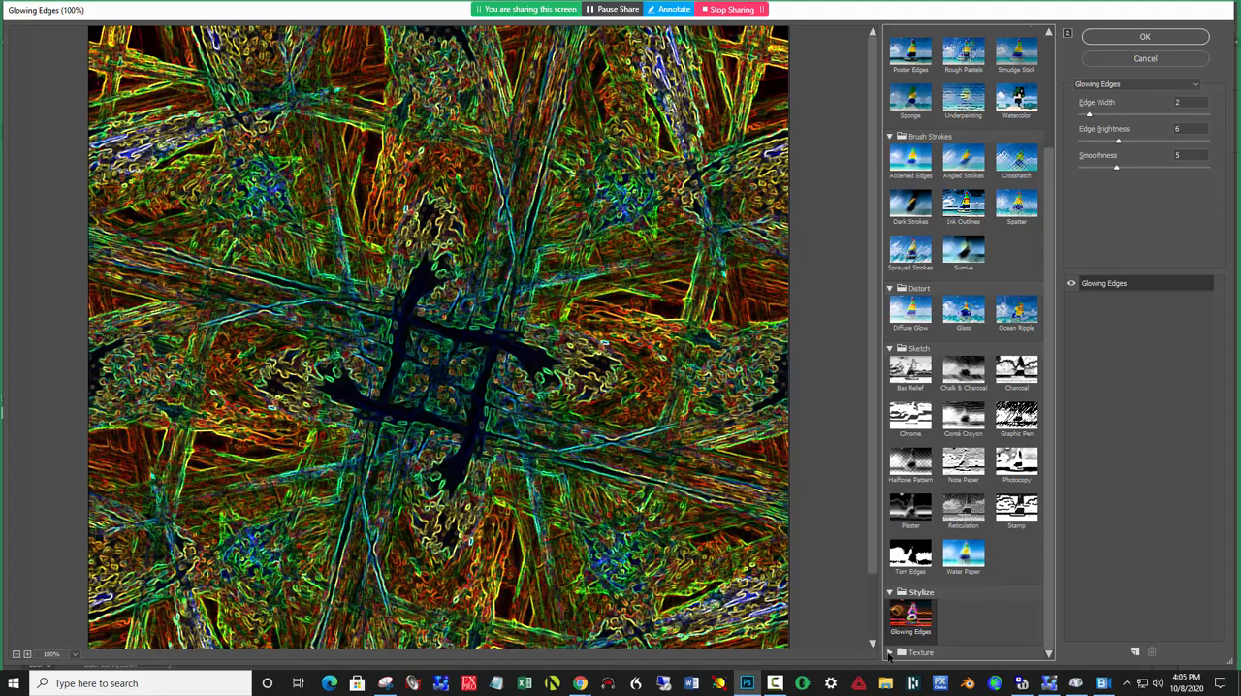
Step: Preview the fire painting with Sumi-e, then Dark Strokes brush-stroke filters
click(962, 631)
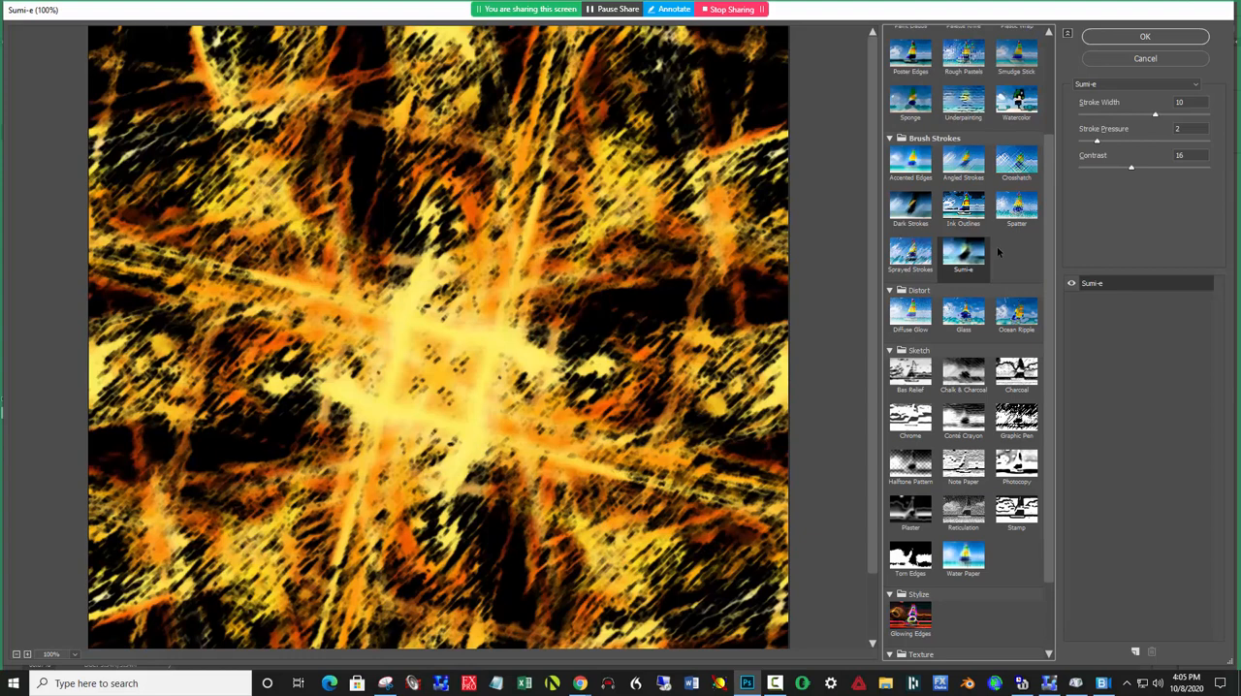
click(962, 206)
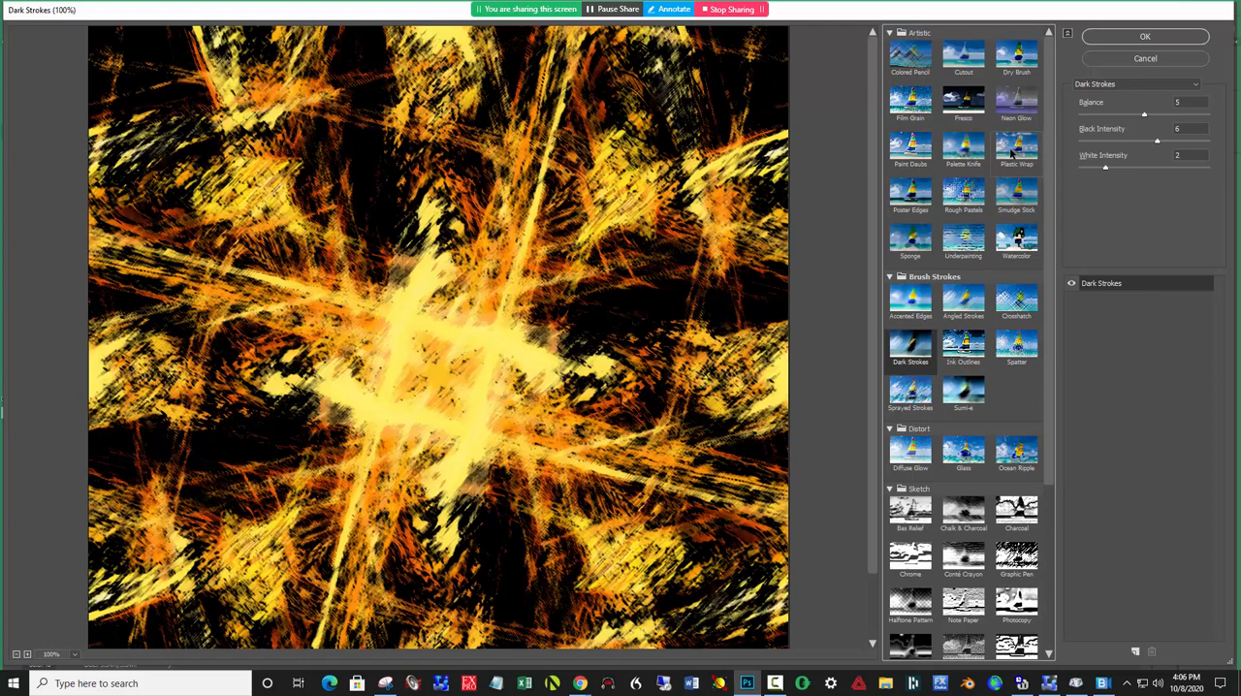
mouse_move(1175, 408)
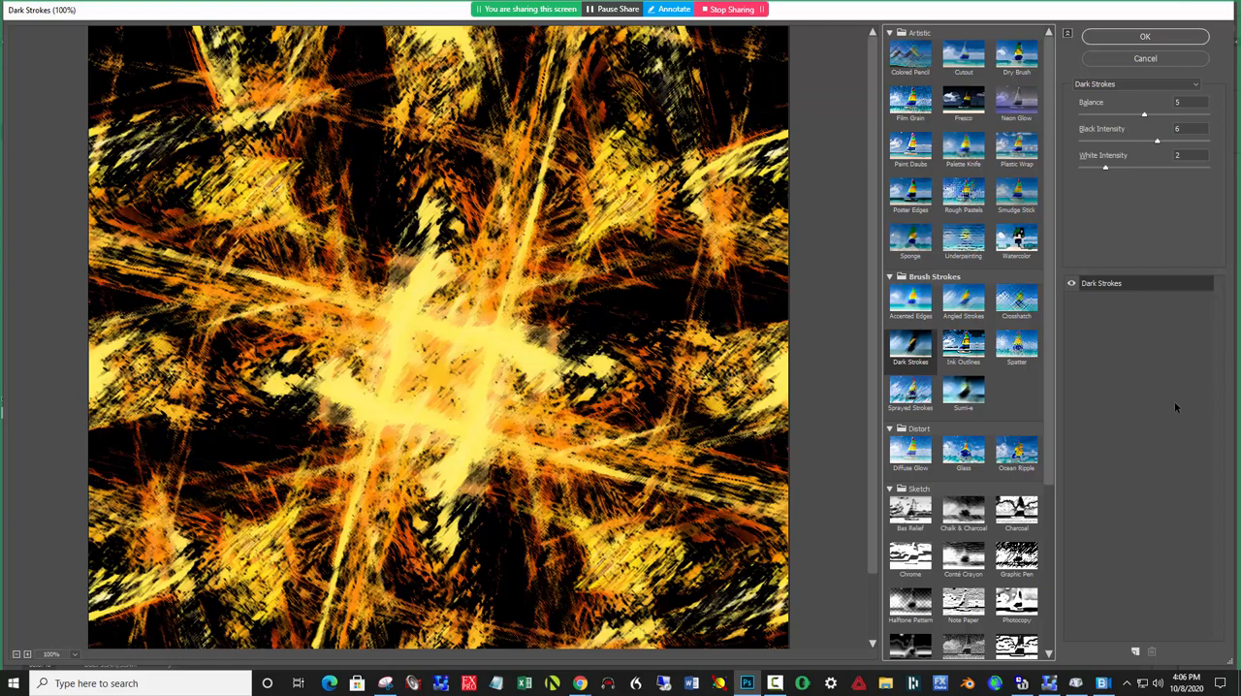